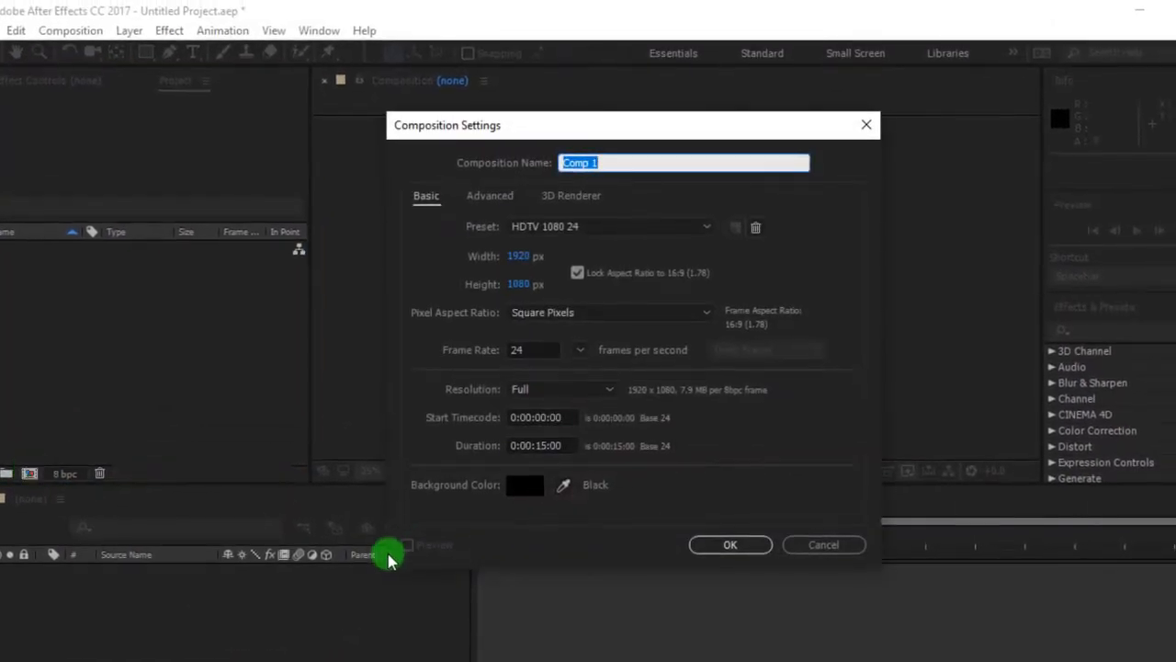
Step: Name the new HDTV 1080 24 composition 'Shadow' and create it
type("Shadow")
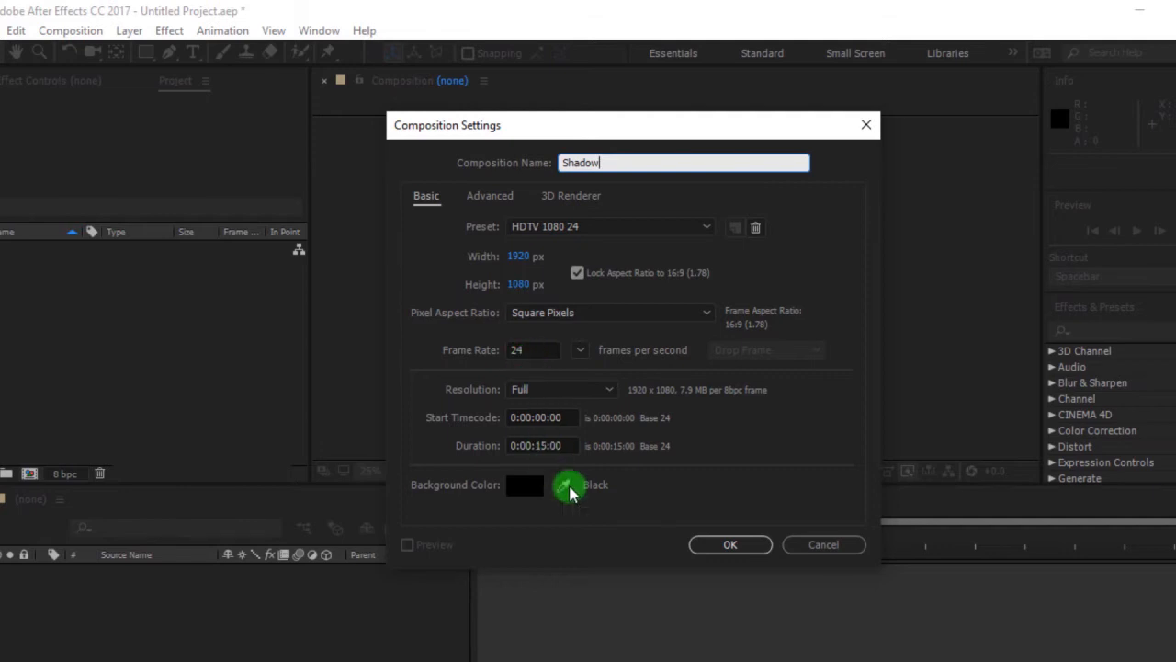
left_click(730, 544)
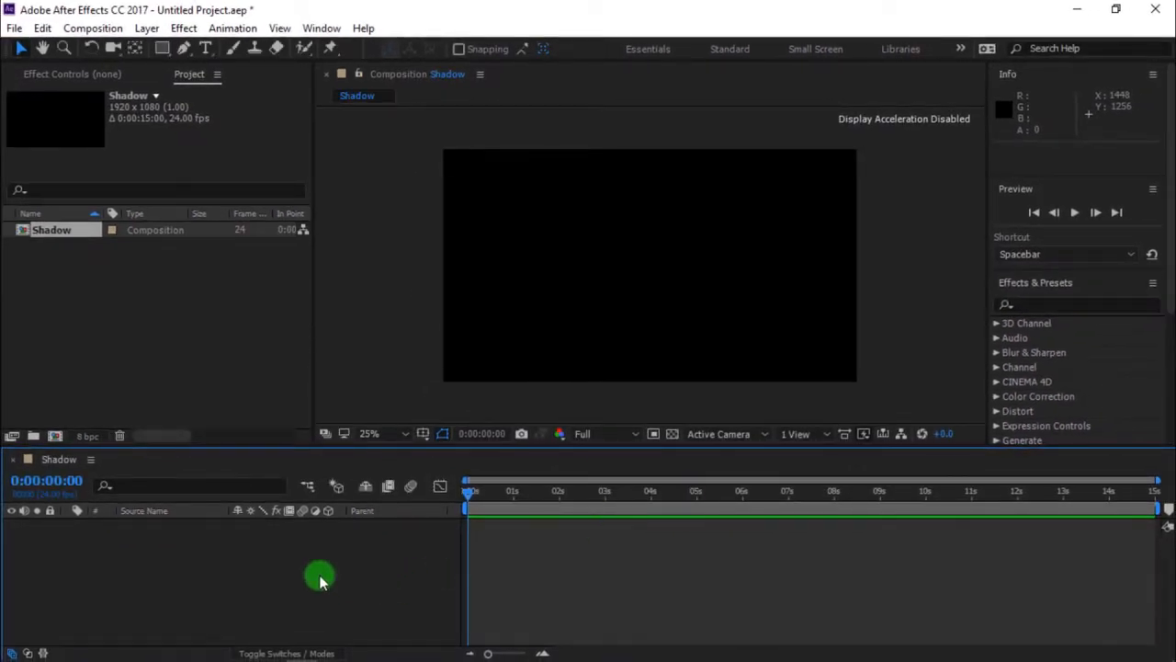
Step: Add a full-size solid layer named 'B G' to the Shadow composition
right_click(320, 579)
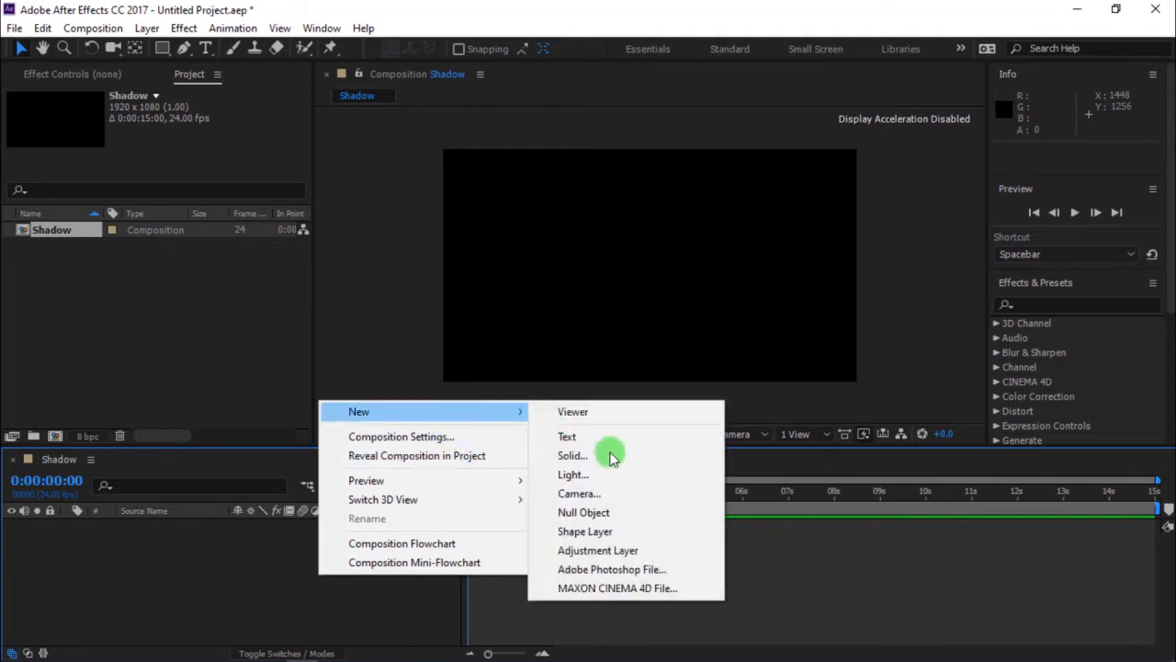
left_click(573, 456)
type("B G")
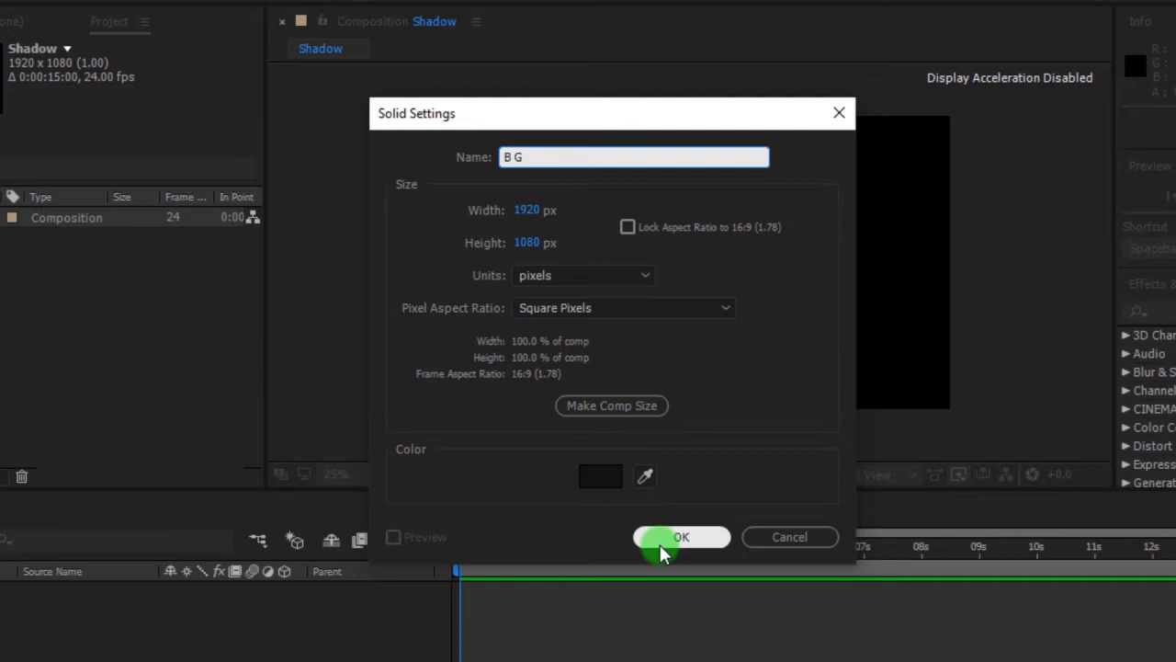
left_click(680, 537)
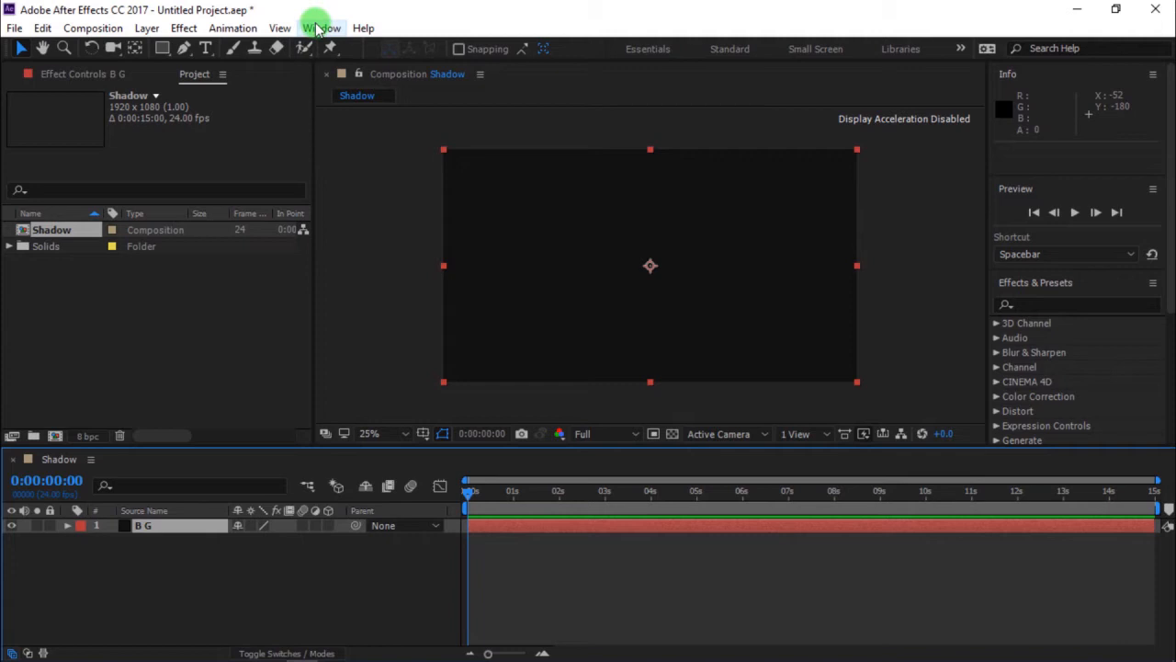
Step: Show the Effects & Presets panel and find Gradient Ramp for the B G solid
left_click(322, 28)
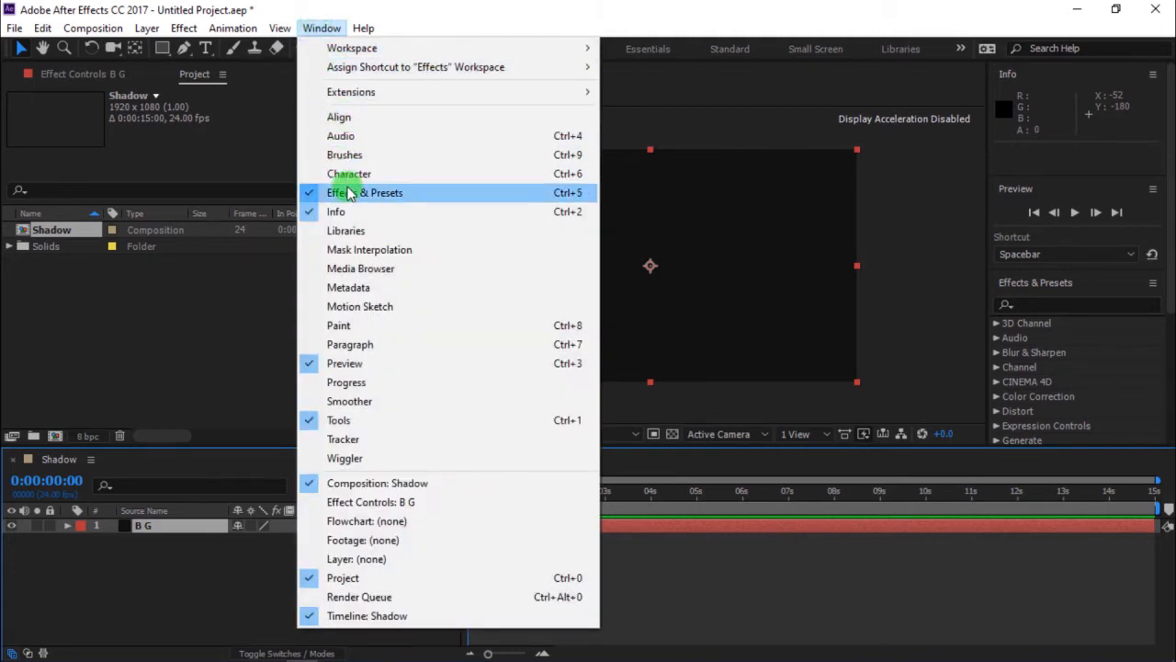
left_click(364, 193)
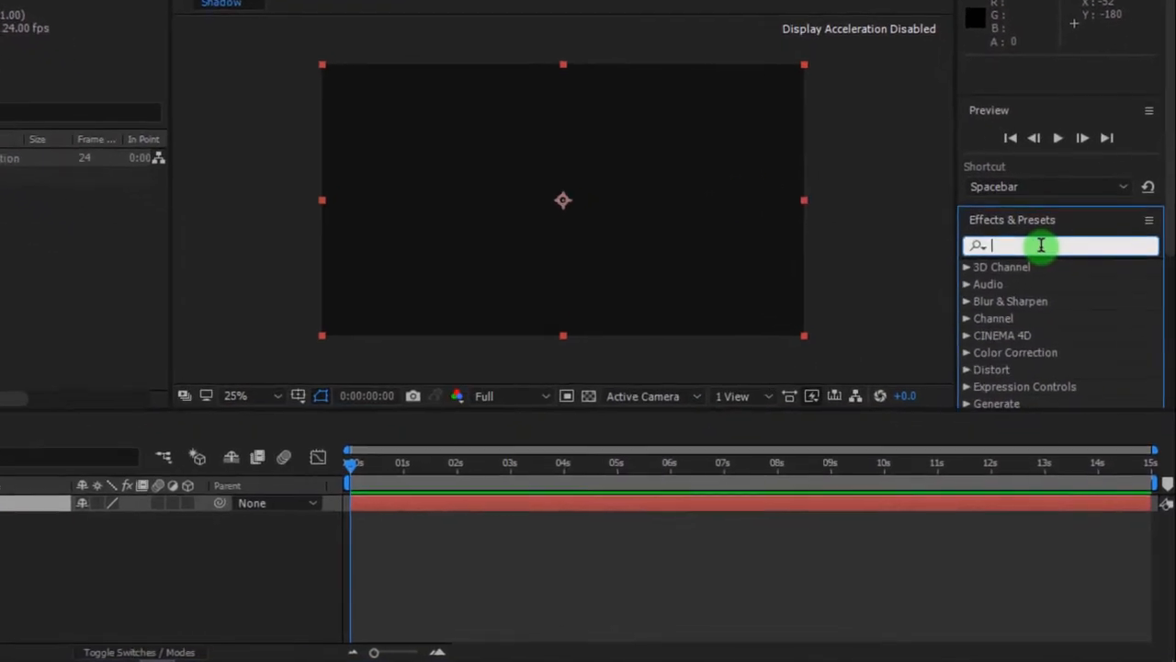
type("Gradi")
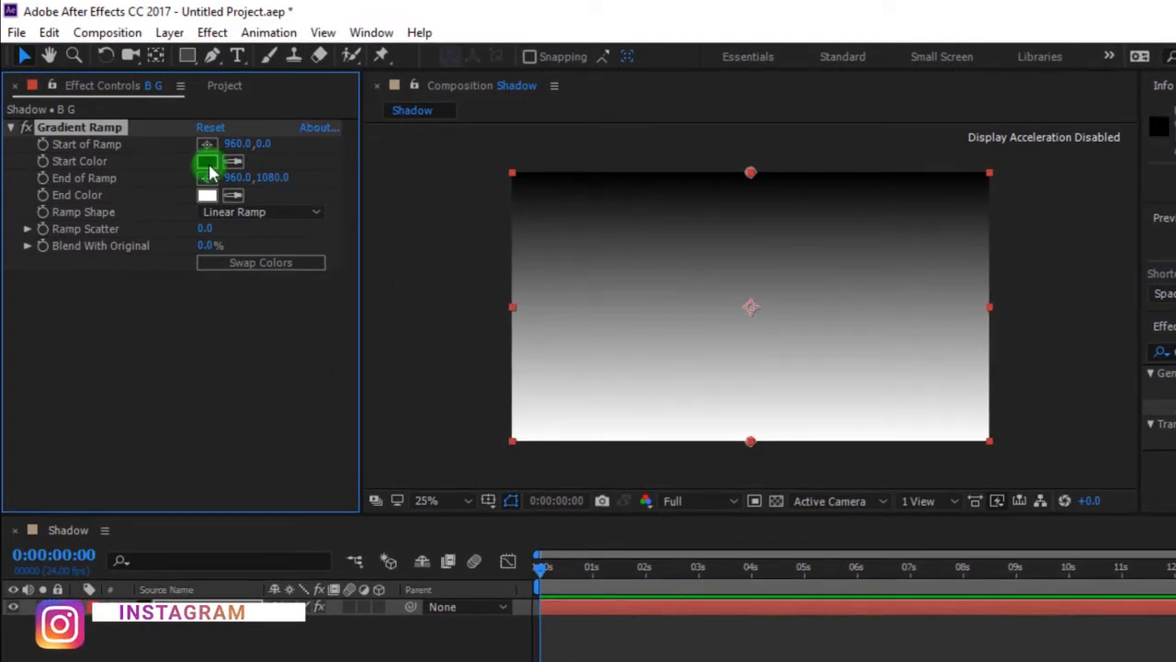
Step: Set the ramp's Start Color to blue-purple and End Color to near-black 000208
left_click(208, 162)
type("635ED3")
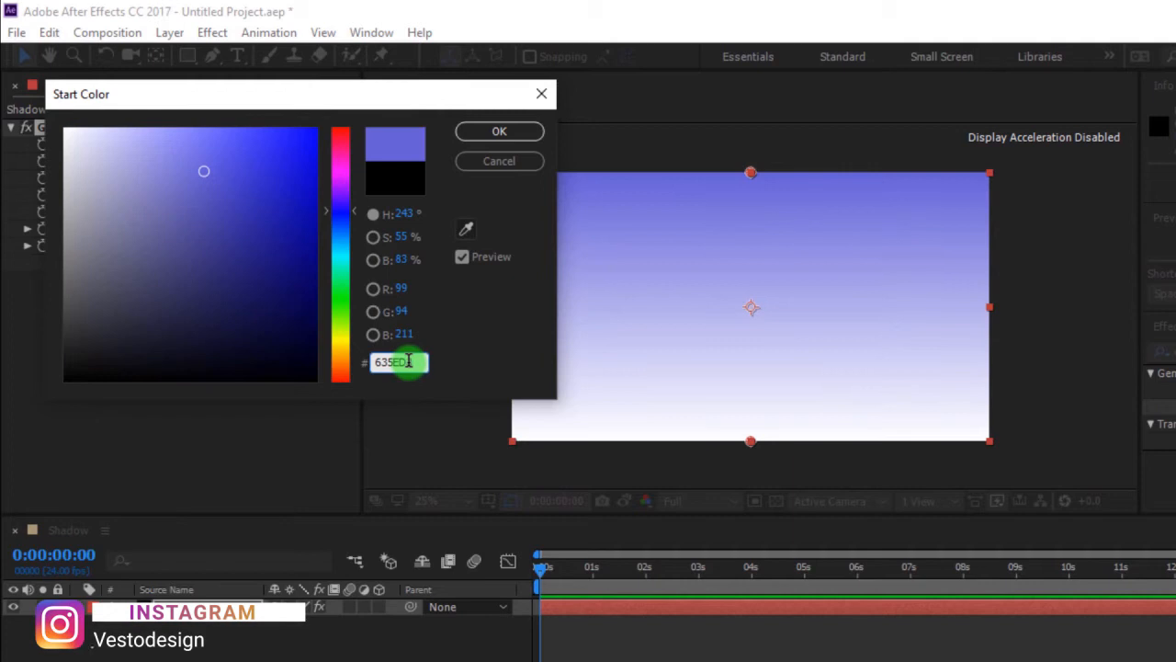
left_click(500, 130)
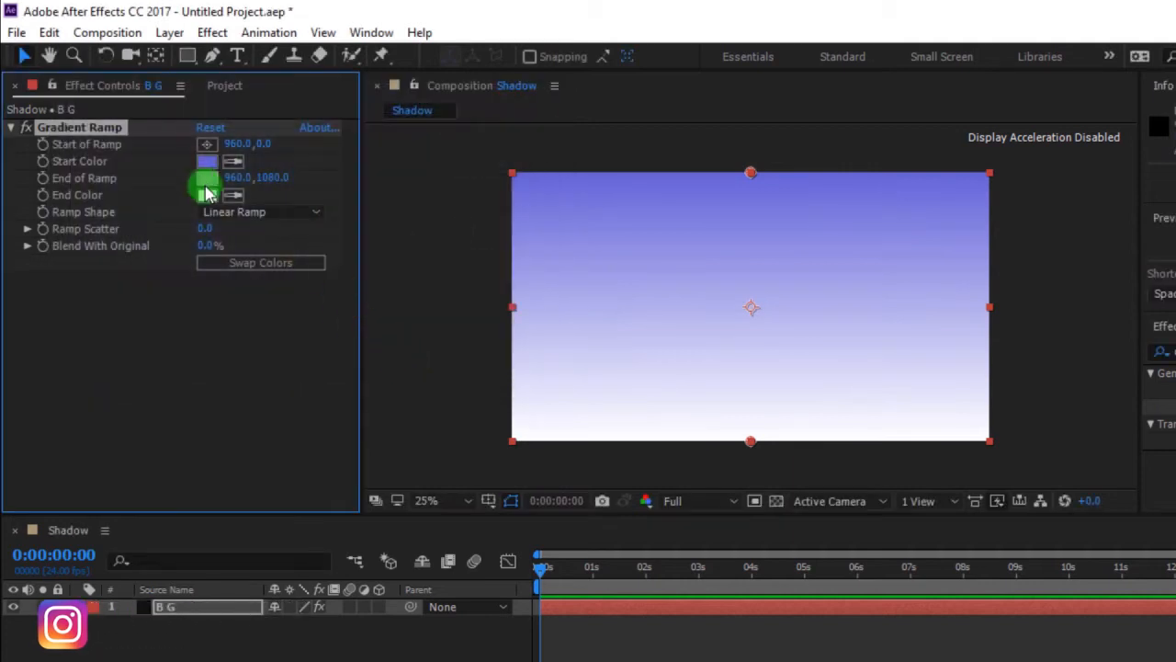
left_click(206, 195)
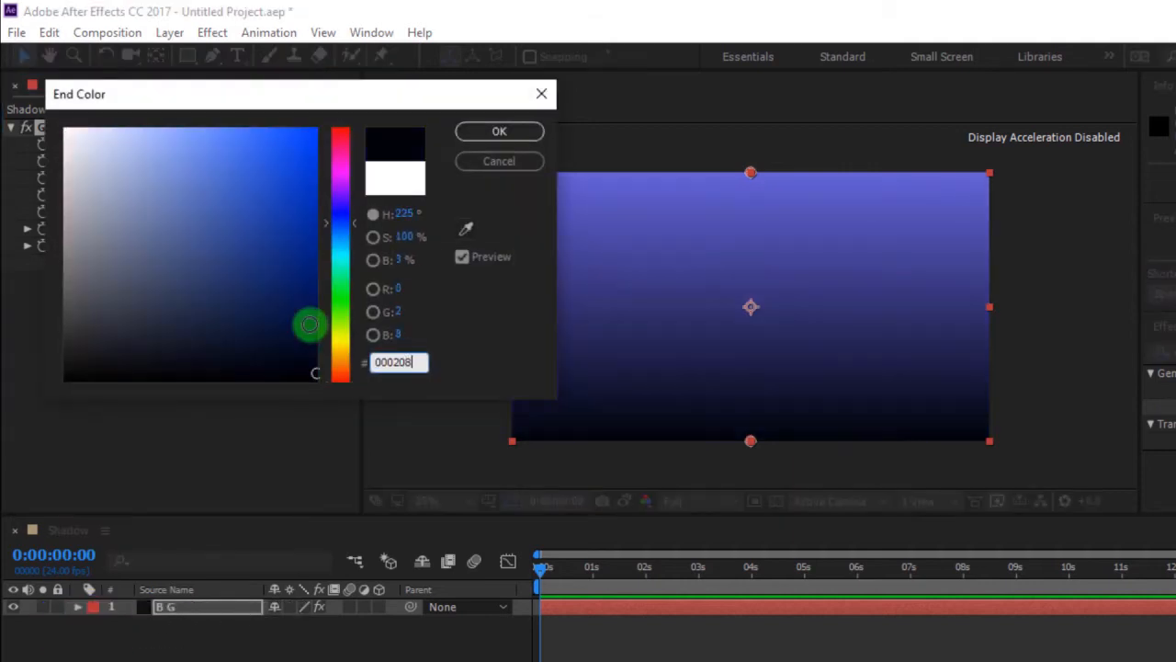
left_click(500, 130)
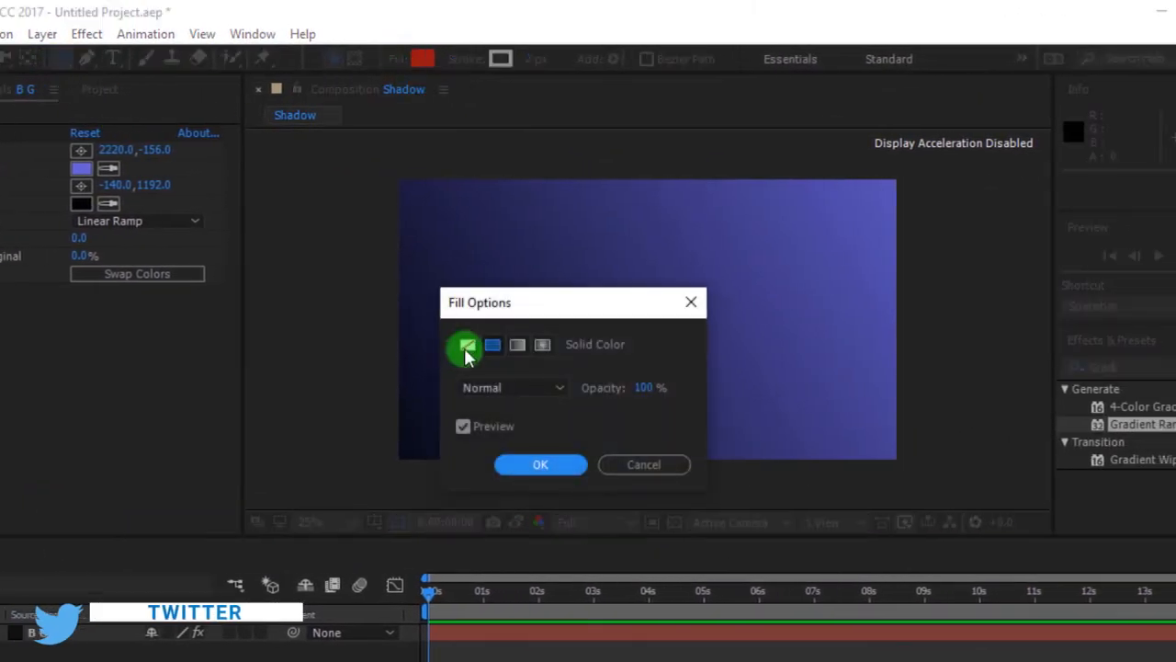
Step: Draw an outlined white circle with no fill over the composition centre
left_click(540, 463)
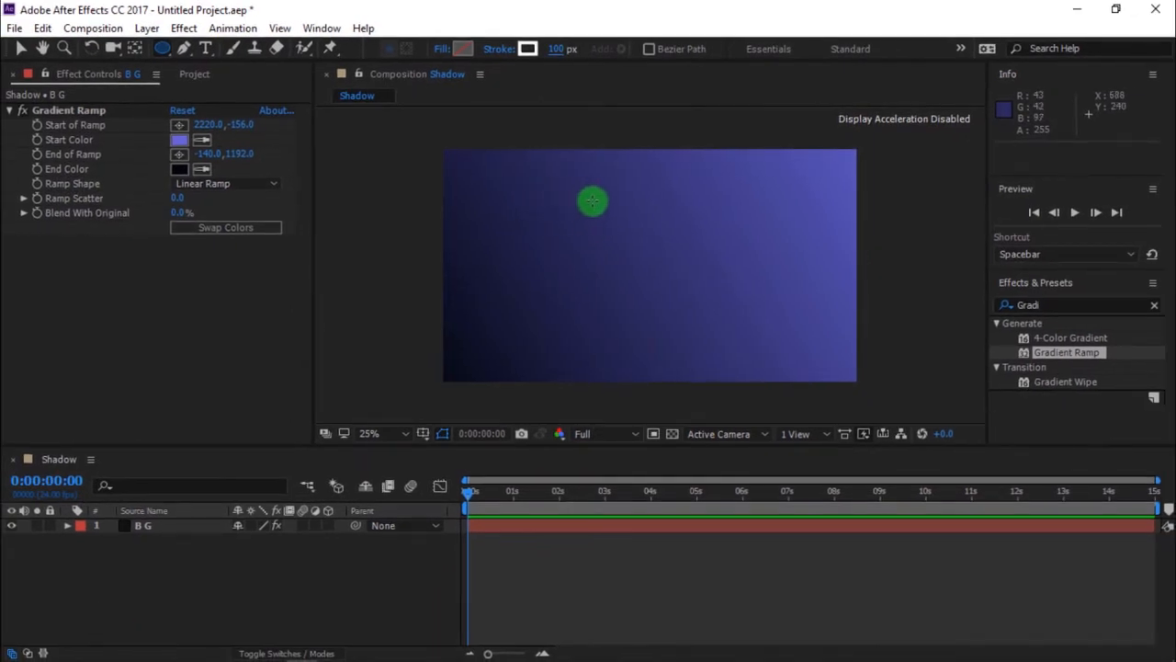
left_click_drag(594, 200, 730, 360)
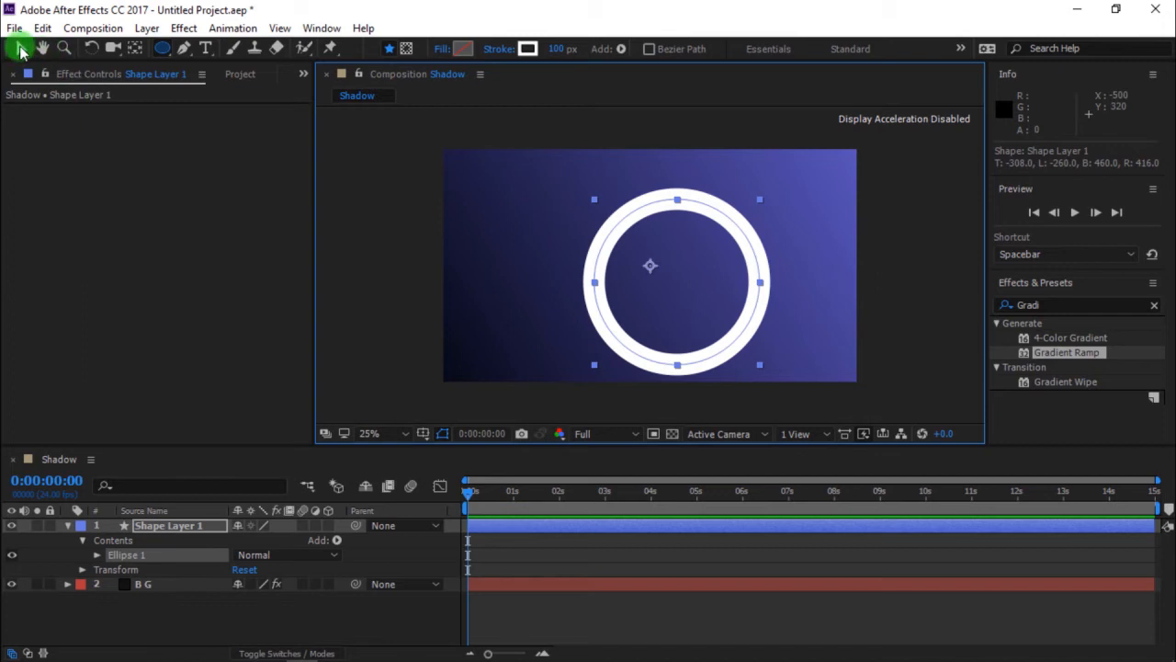
Step: Centre the white ring in the composition using Align relative to Composition
left_click(322, 28)
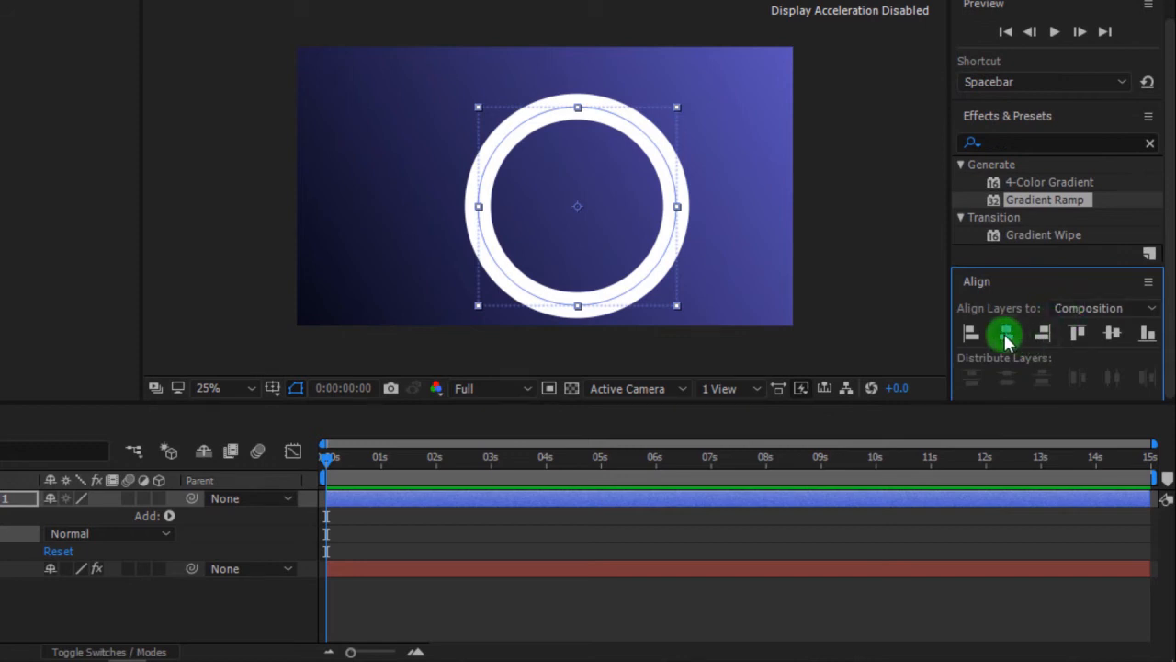
left_click(1111, 333)
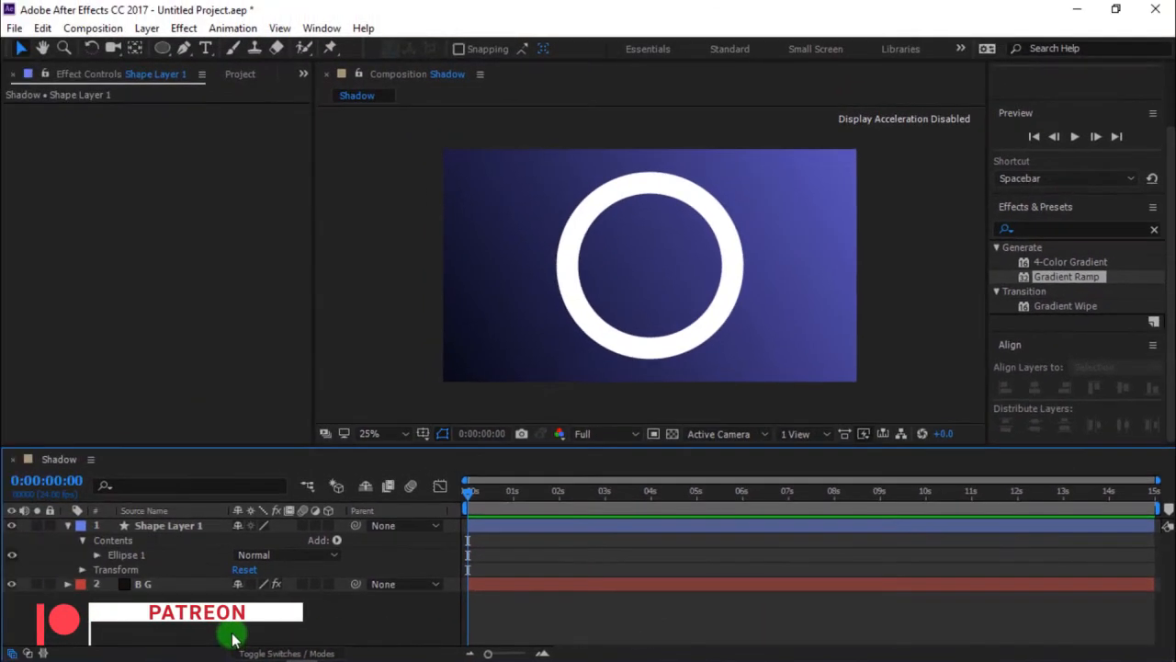
Step: Add Trim Paths to the ring's shape contents and reveal its settings
left_click(167, 526)
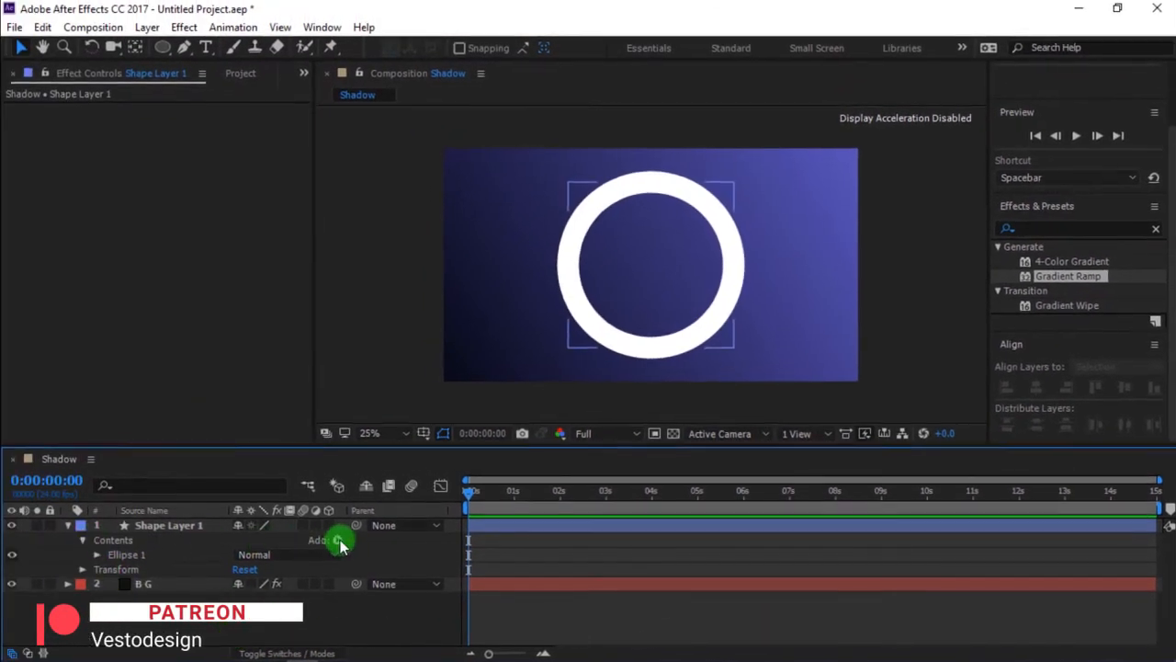
left_click(340, 540)
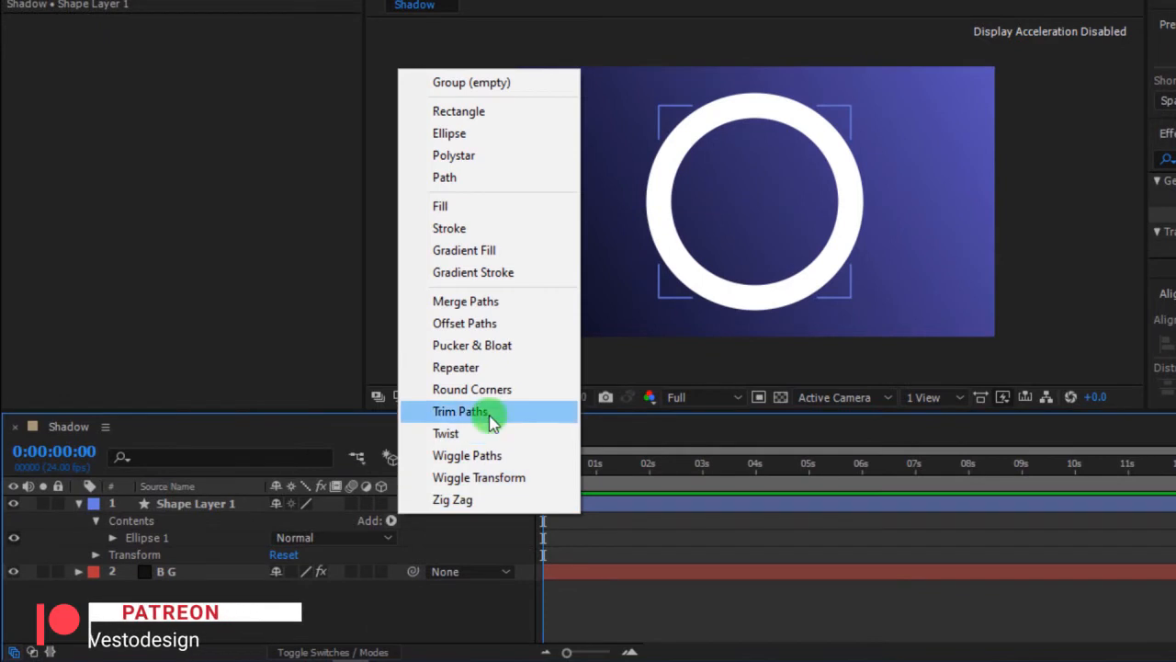
left_click(459, 412)
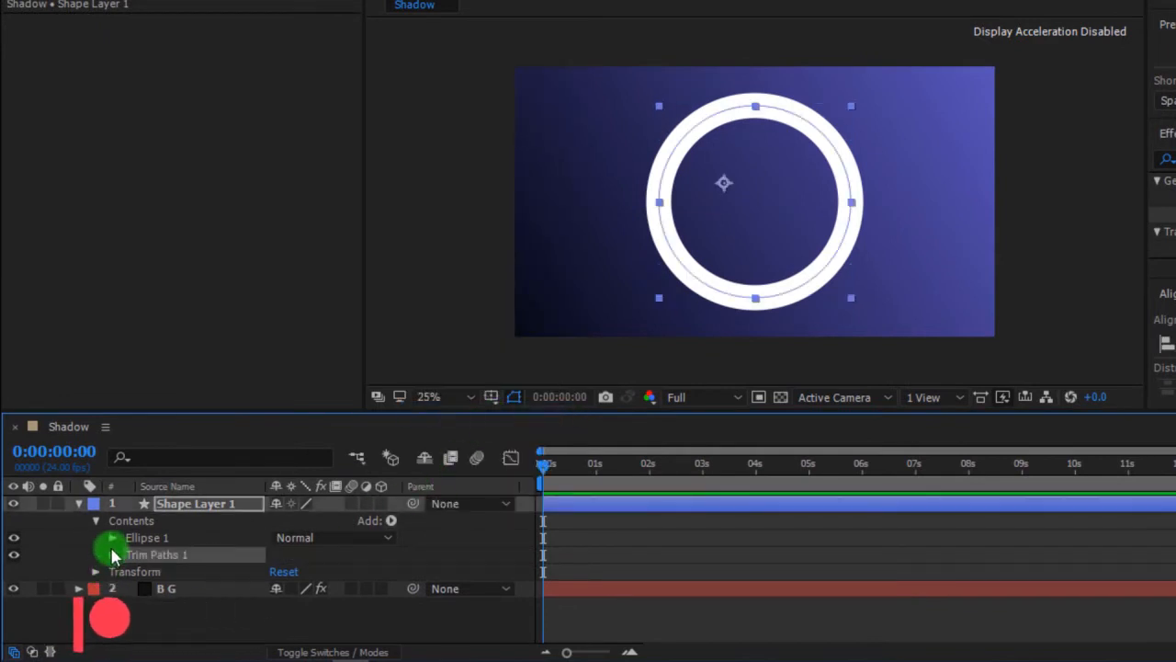
left_click(95, 555)
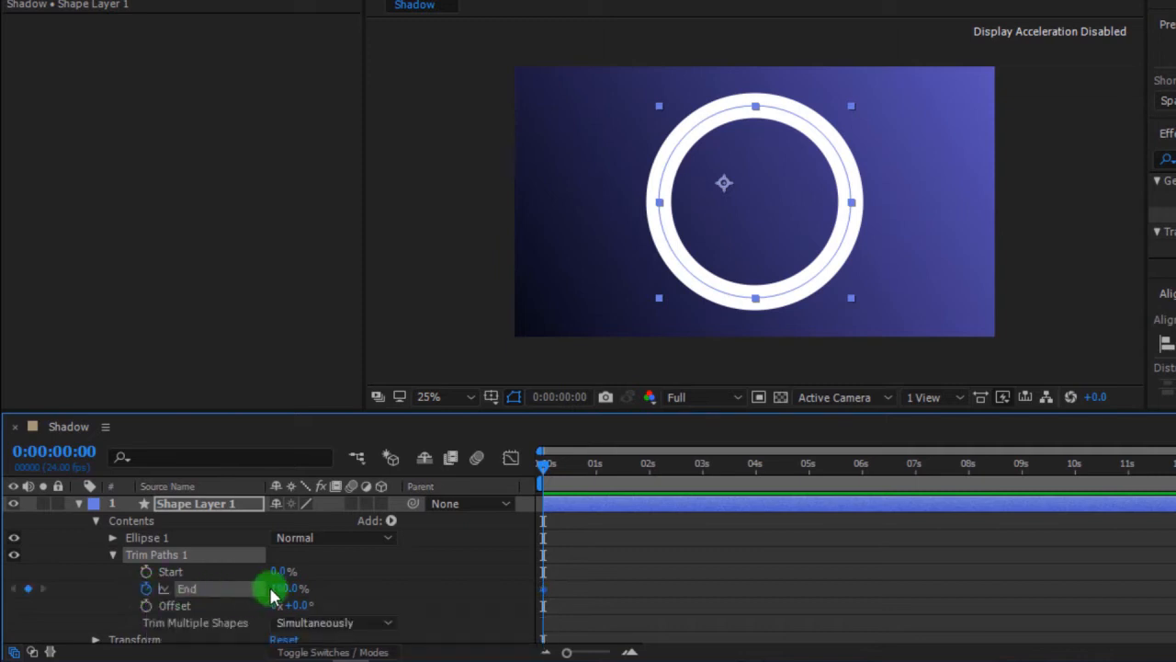
Step: Keyframe Trim Paths End from 0% at frame 0 to 100% at 0:00:01:23
double_click(290, 588)
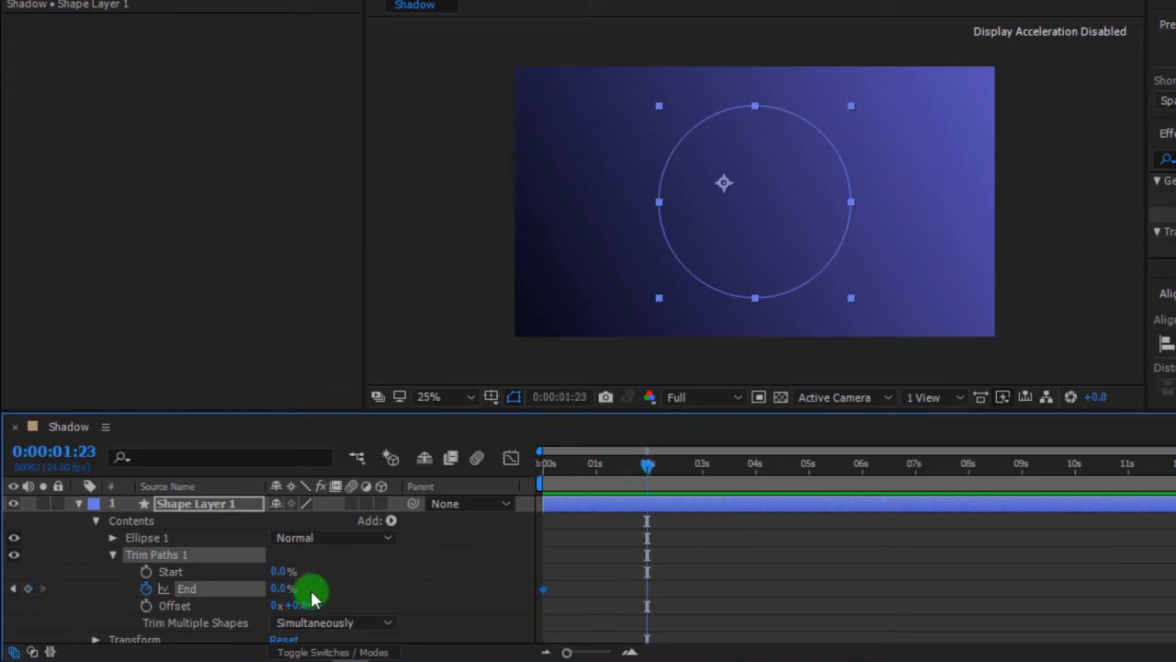
double_click(283, 588)
type("100")
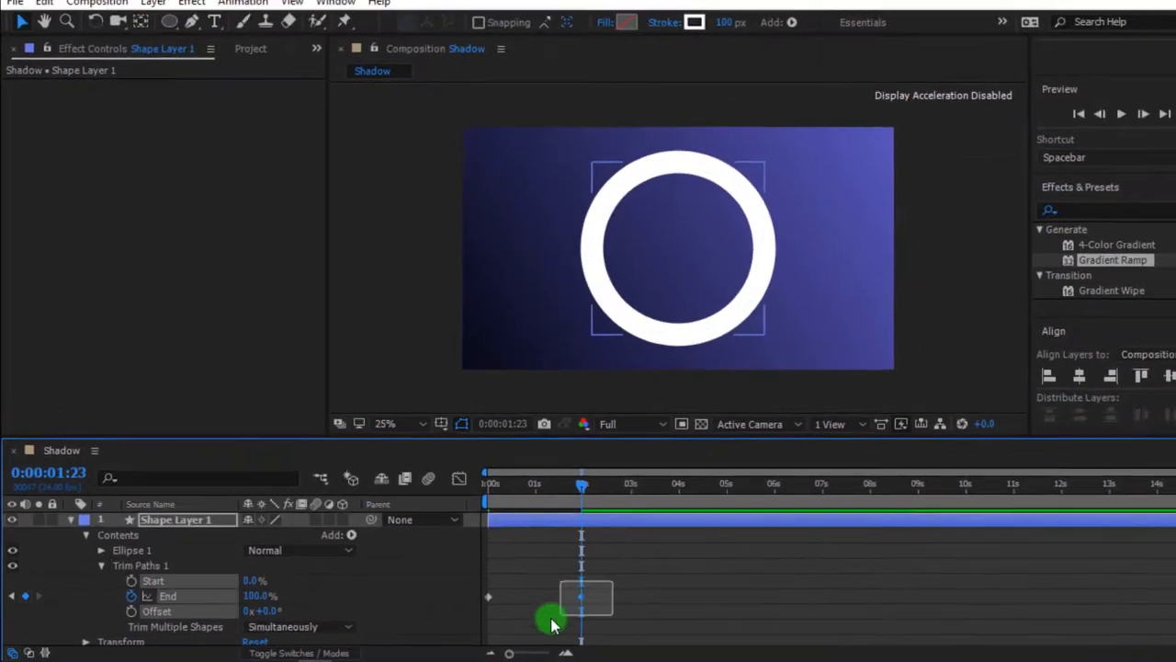
right_click(581, 597)
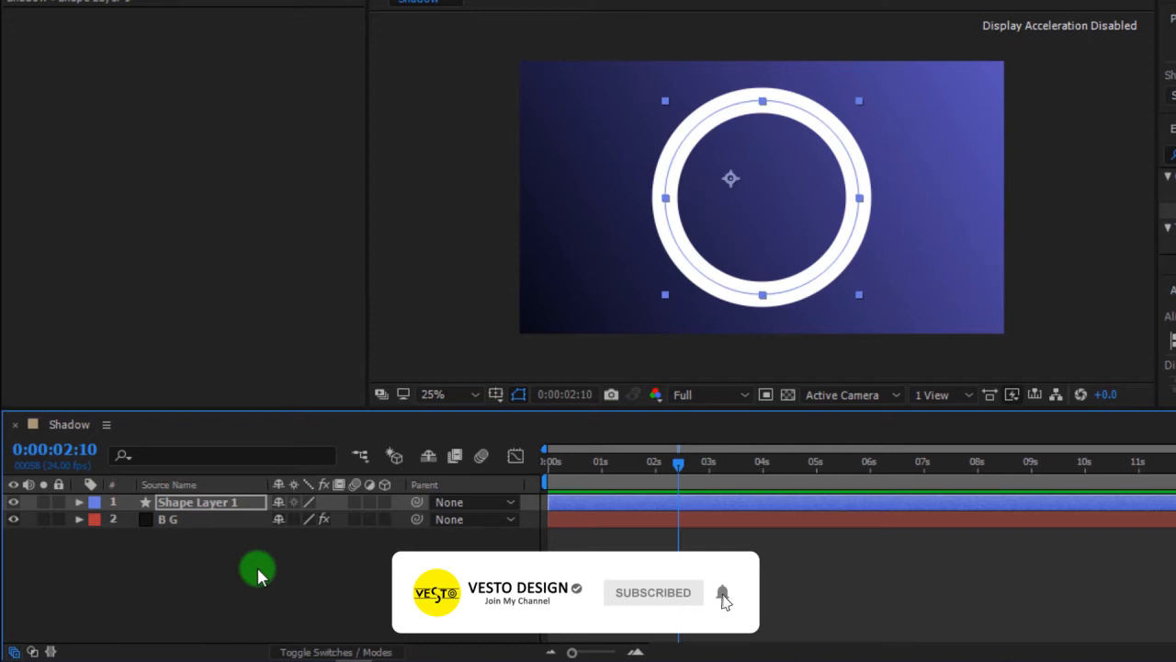
Step: Change Shape Layer 1's stroke colour from white to a vivid blue
left_click(193, 501)
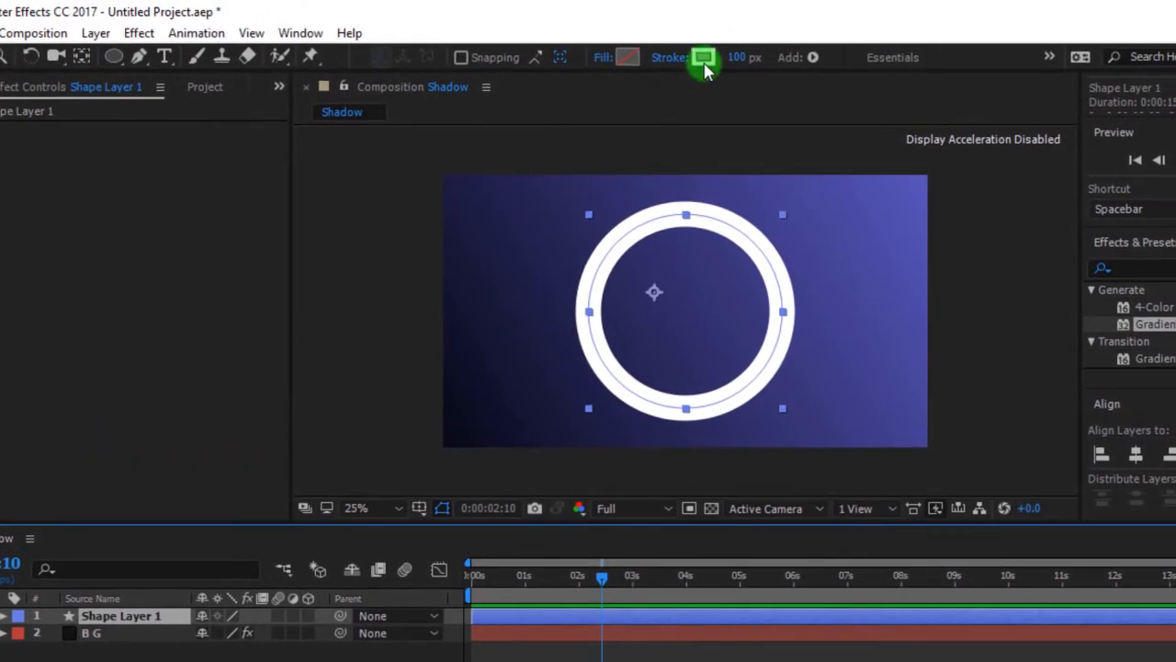
left_click(706, 57)
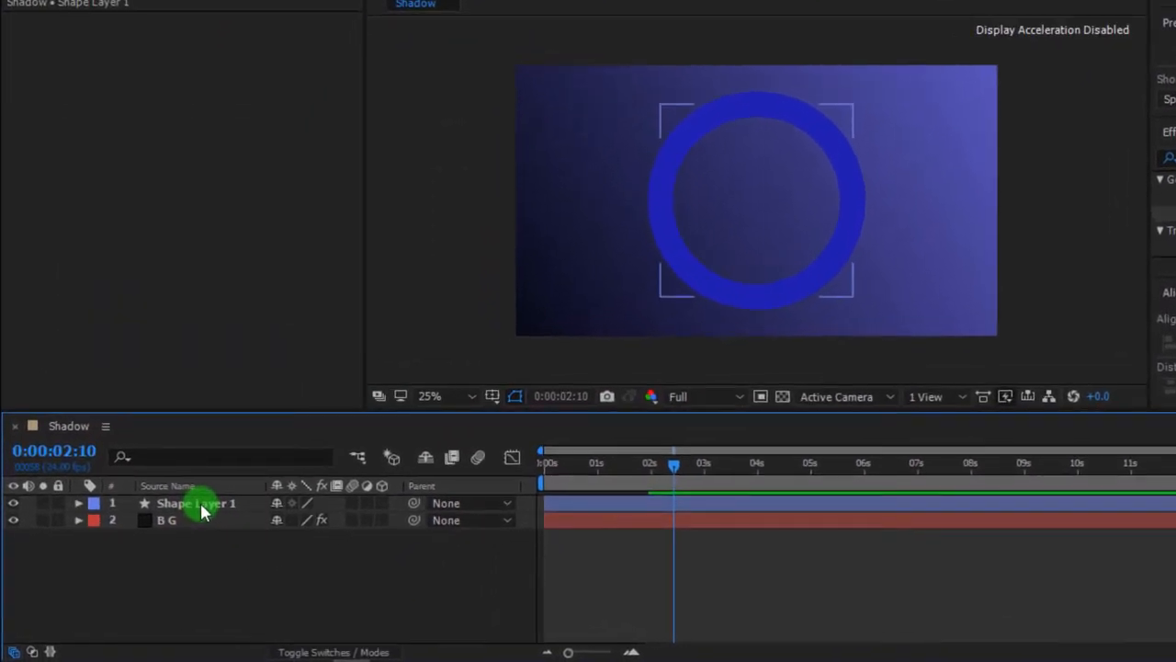
Step: Add a white Inner Shadow layer style with Opacity 100%, Angle 30°, Distance 10
right_click(195, 503)
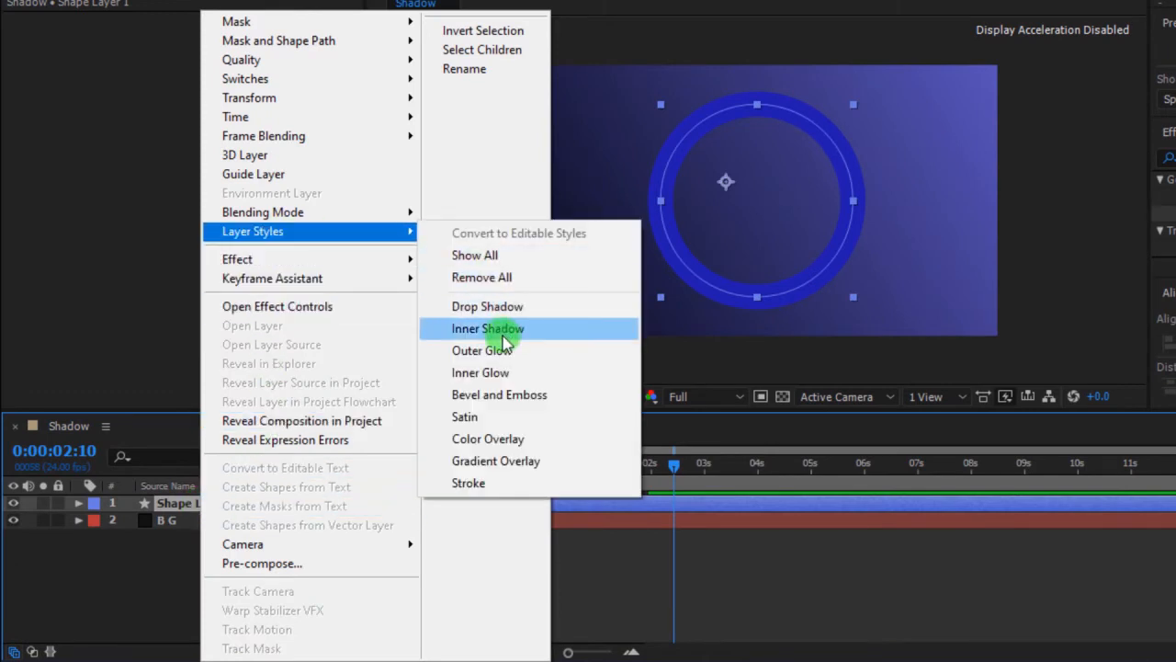
left_click(488, 327)
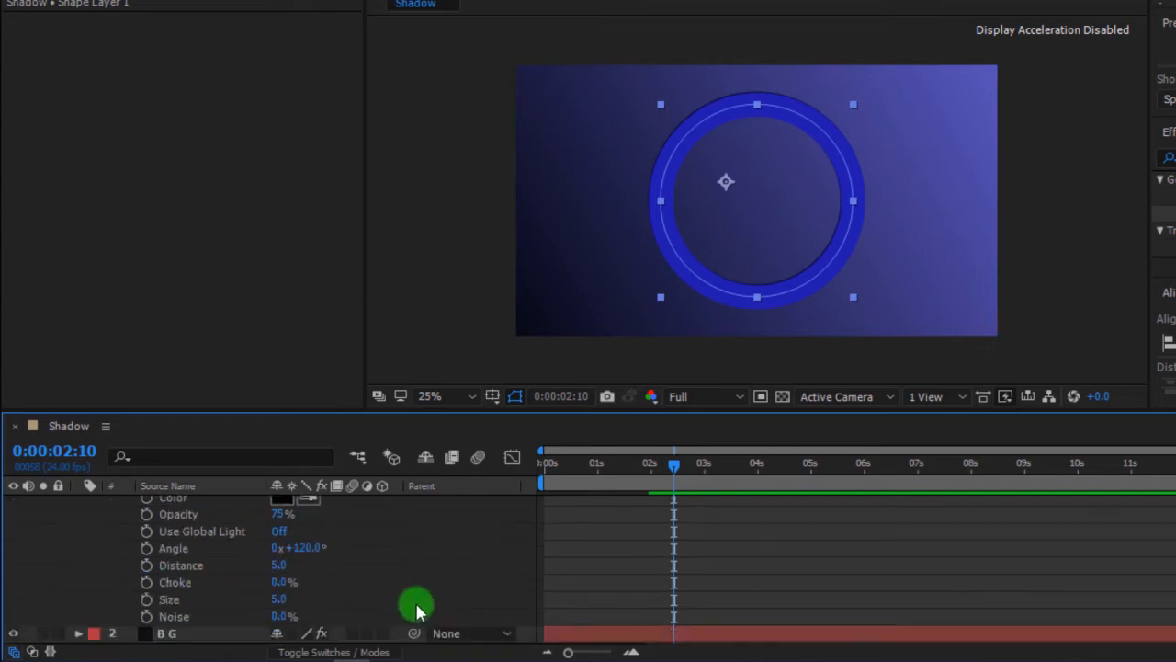
mouse_move(276, 522)
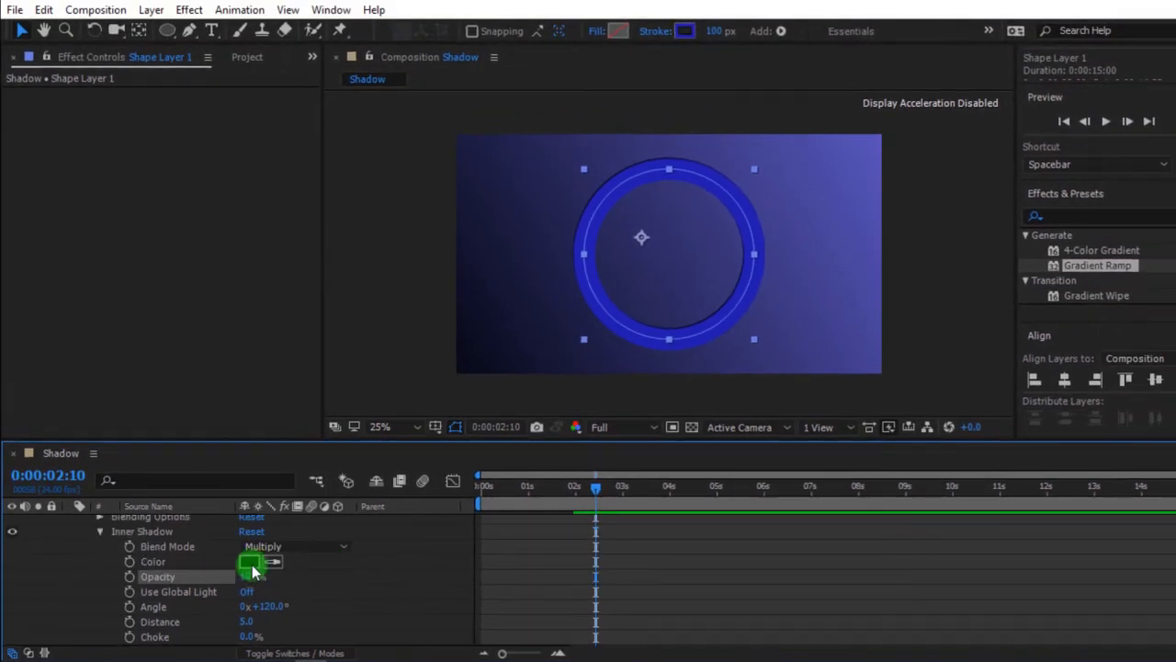
left_click(250, 562)
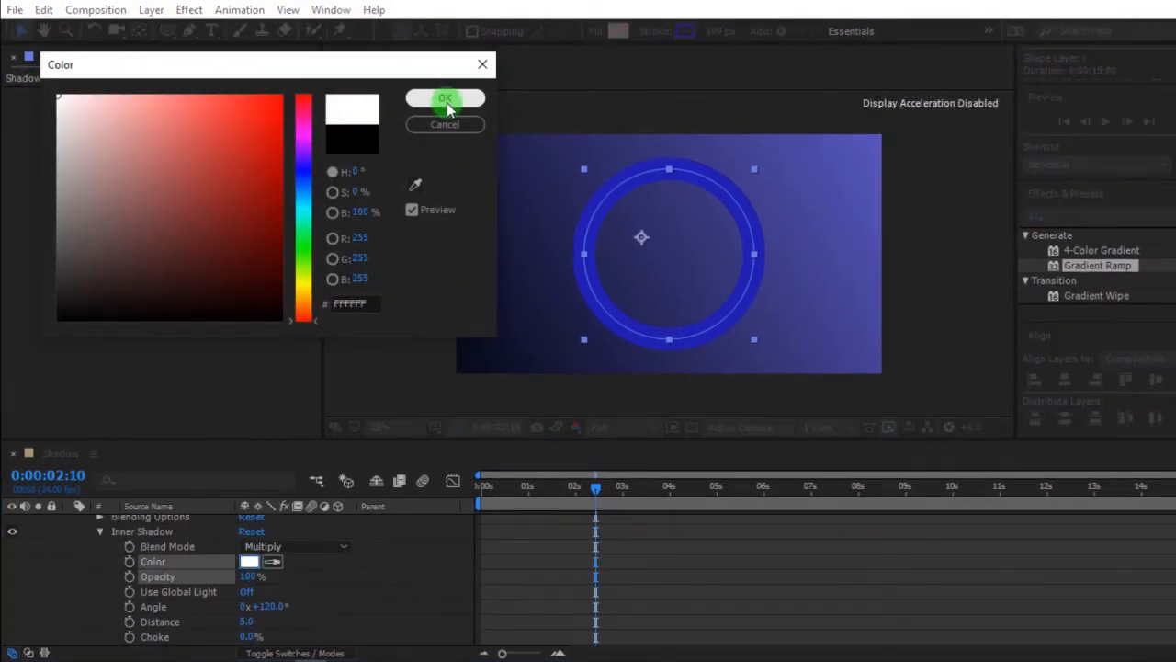
left_click(445, 100)
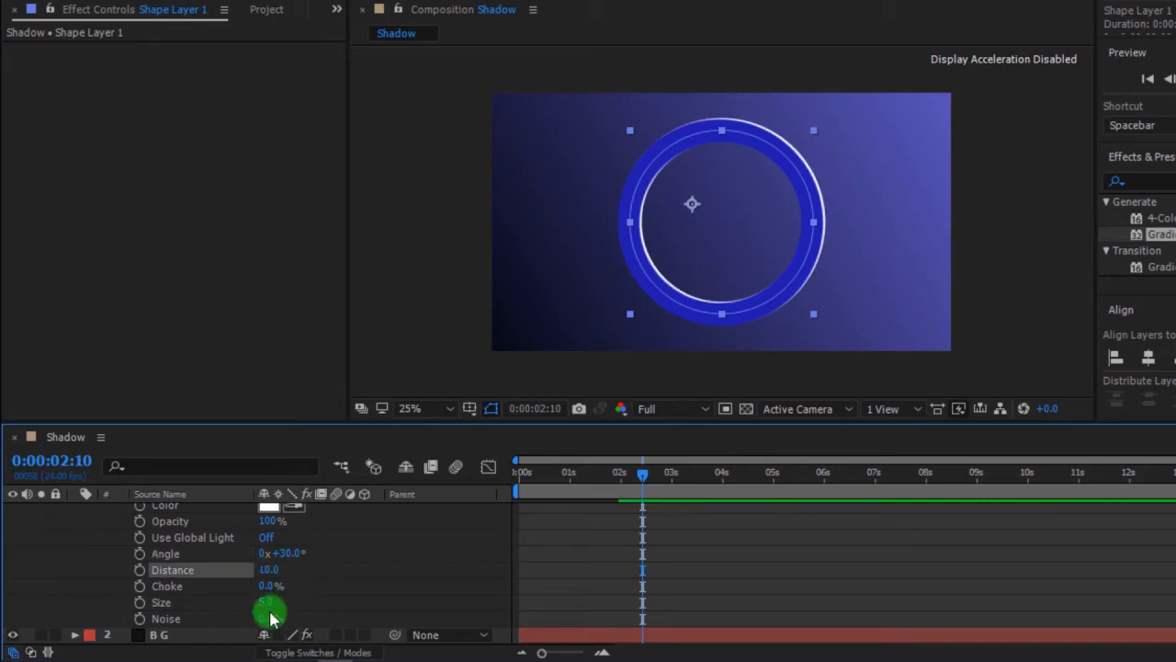
left_click(268, 603)
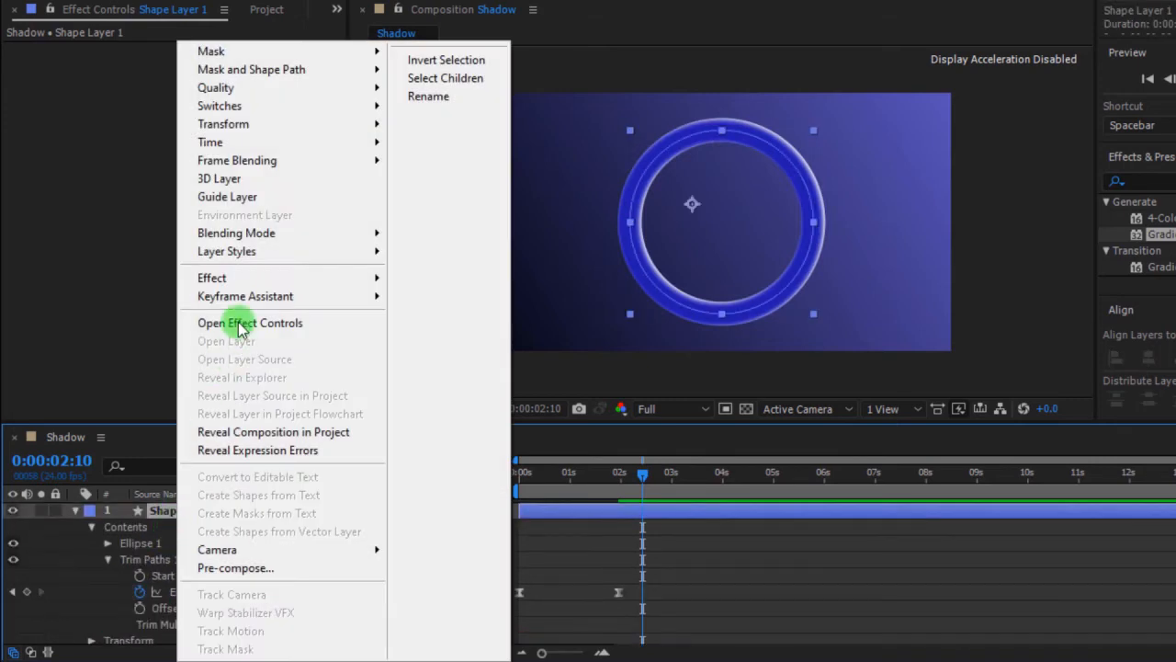
mouse_move(226, 250)
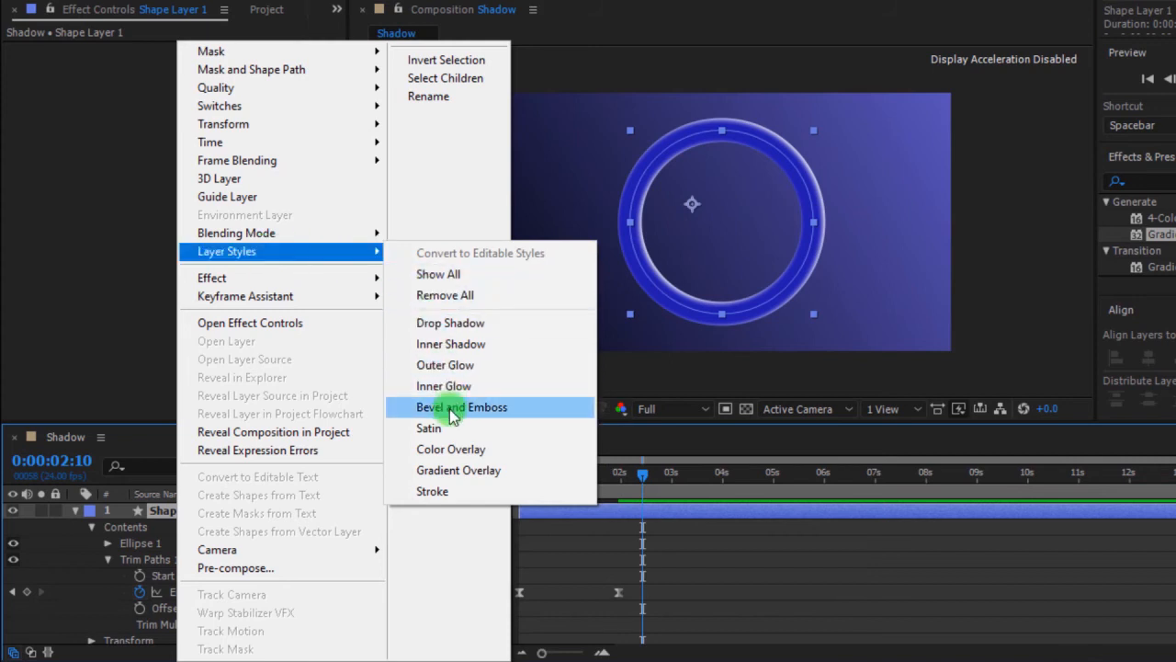
Step: Add a Bevel and Emboss layer style with shadow colour #131313
left_click(462, 408)
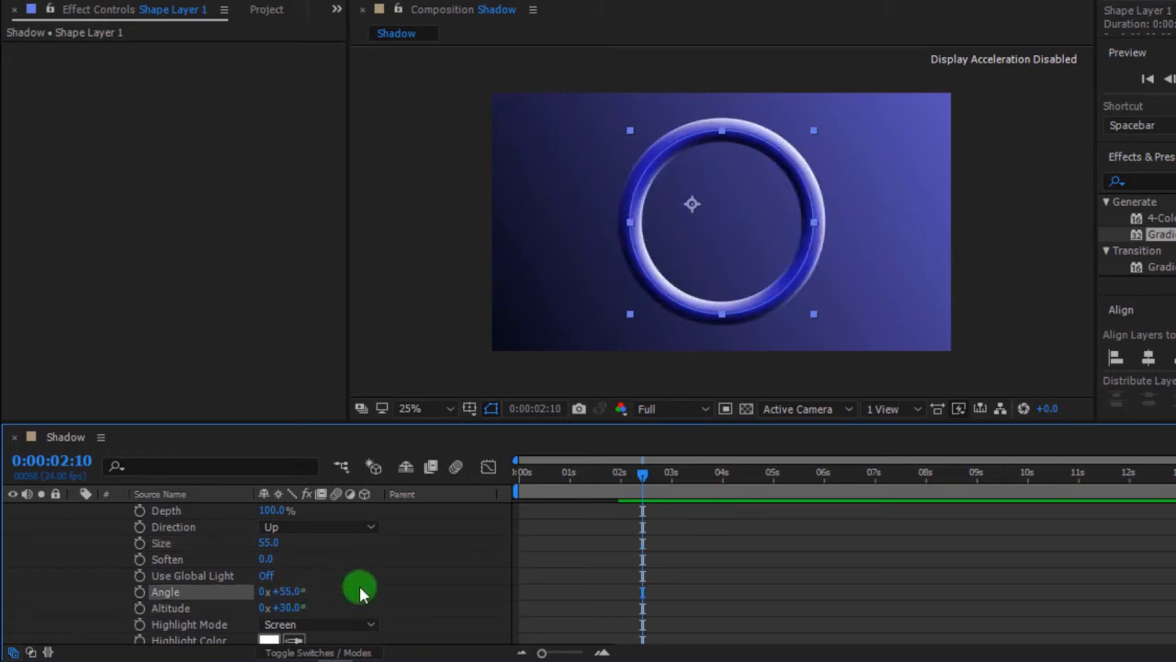
scroll("down", 3)
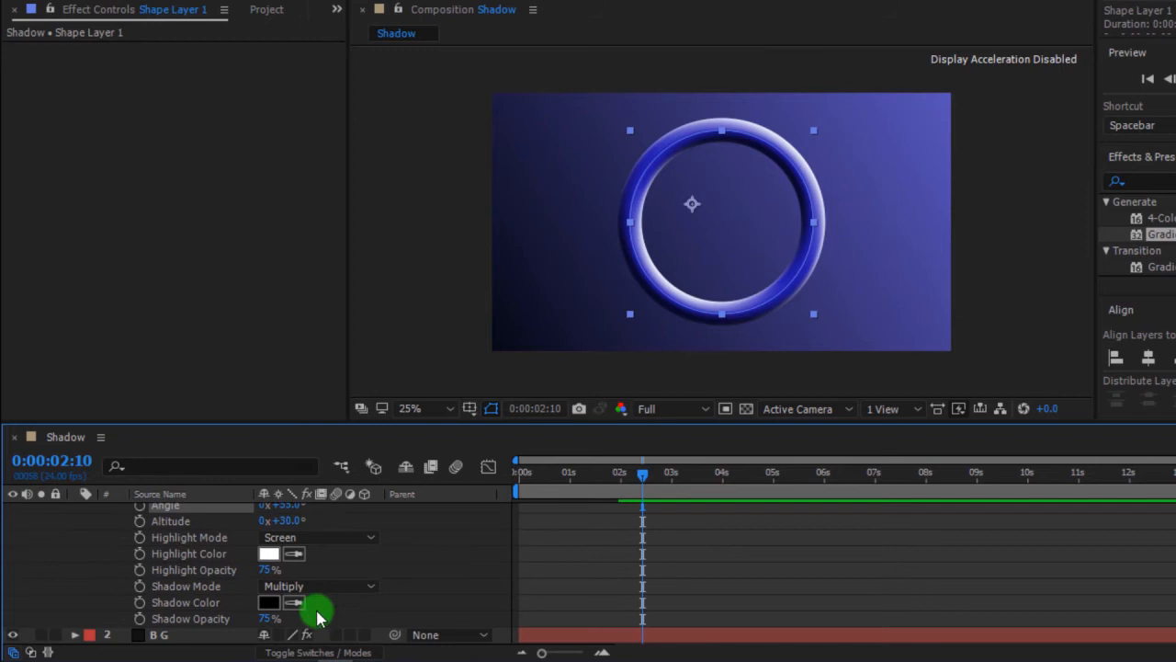
left_click(268, 603)
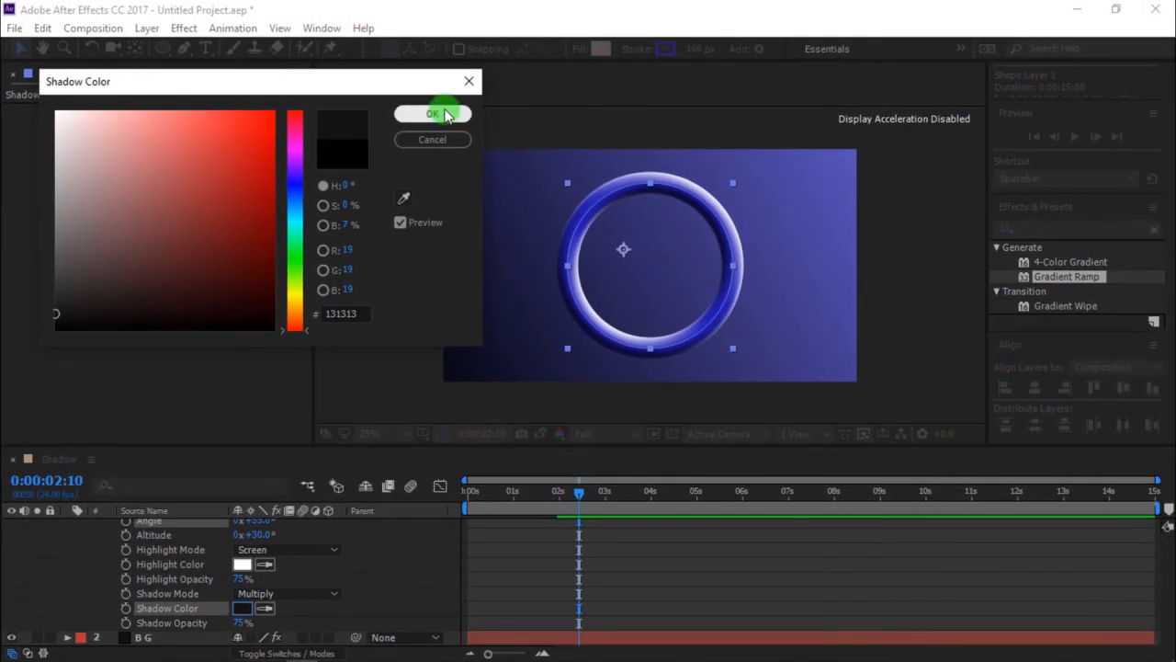
left_click(430, 114)
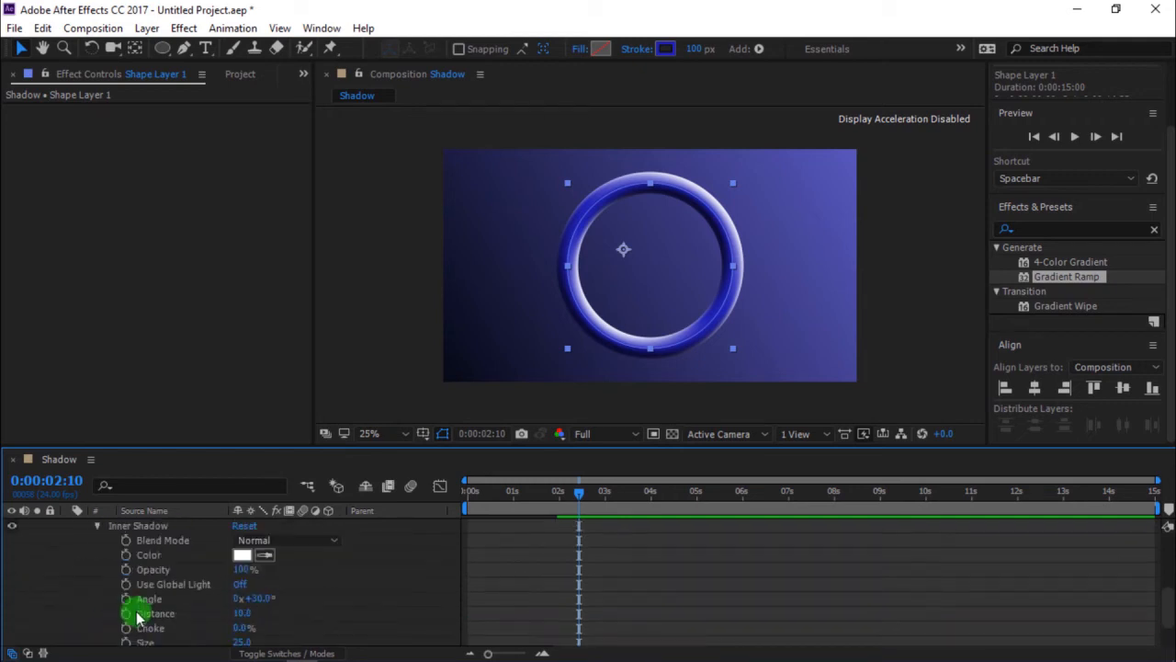
Step: Change the Inner Shadow colour from white to a soft blue
left_click(243, 555)
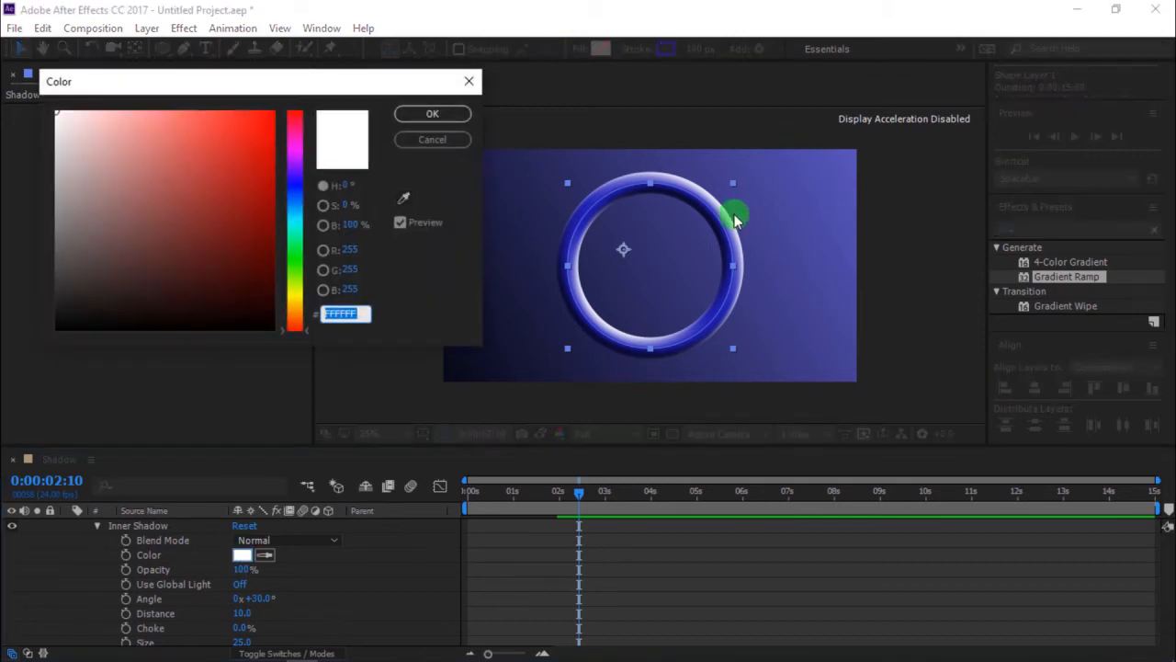
left_click(177, 188)
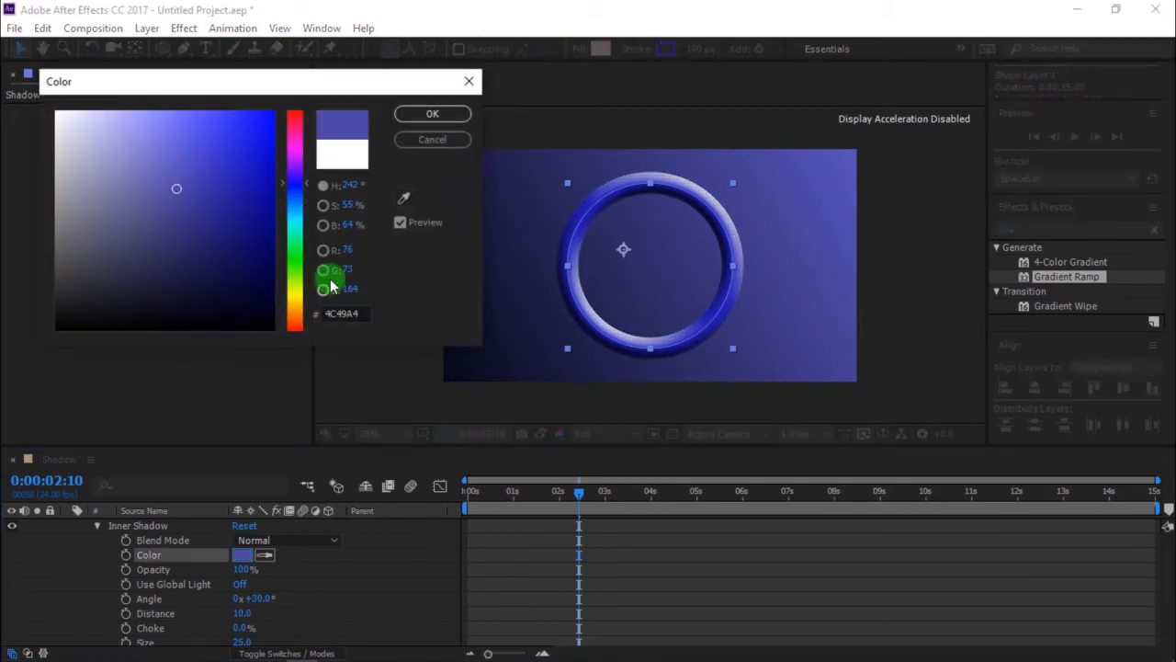
left_click(431, 114)
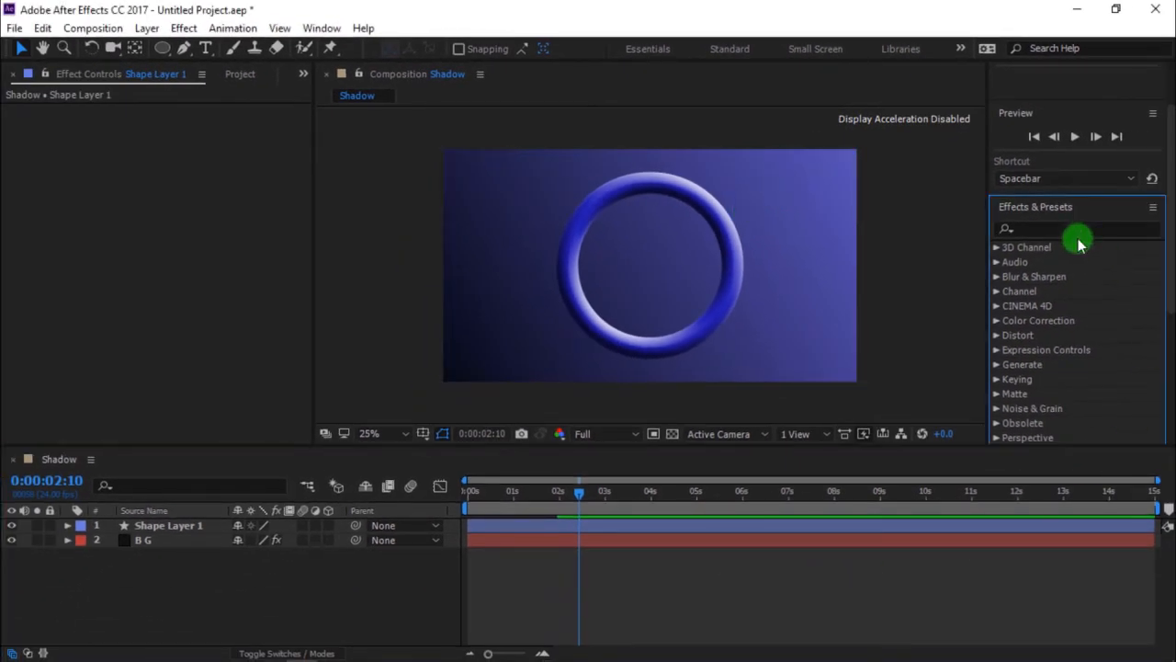
Step: Apply Drop Shadow to Shape Layer 1 with Opacity 65%, Direction 205°, Distance 75, Softness 155
type("drop")
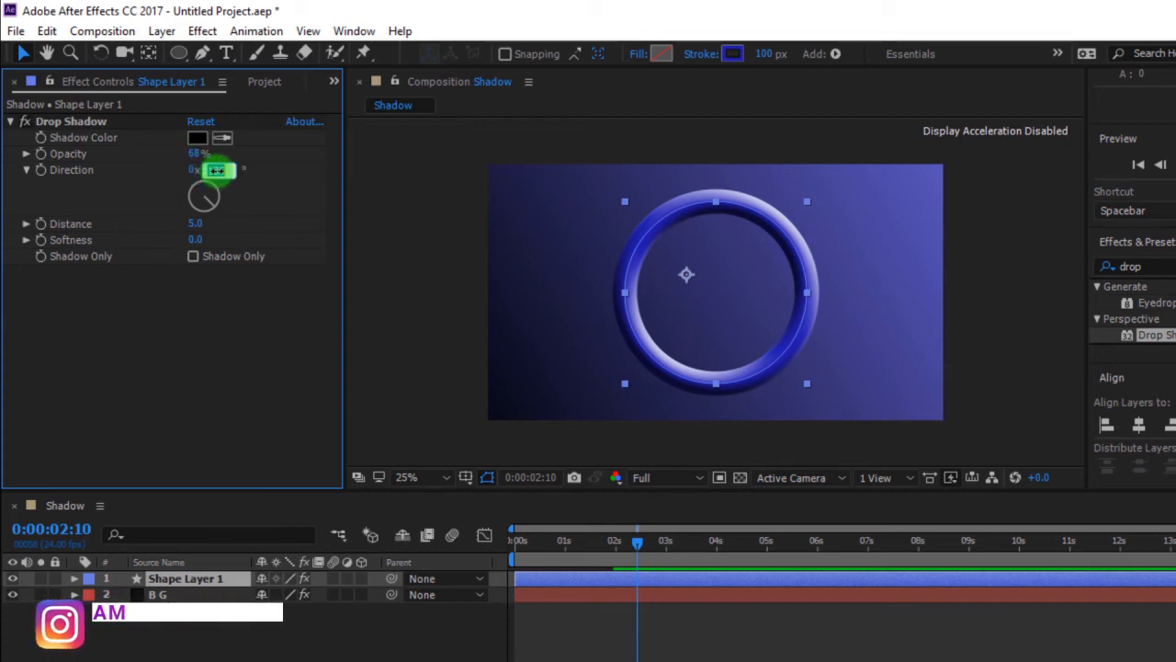
left_click_drag(216, 169, 217, 180)
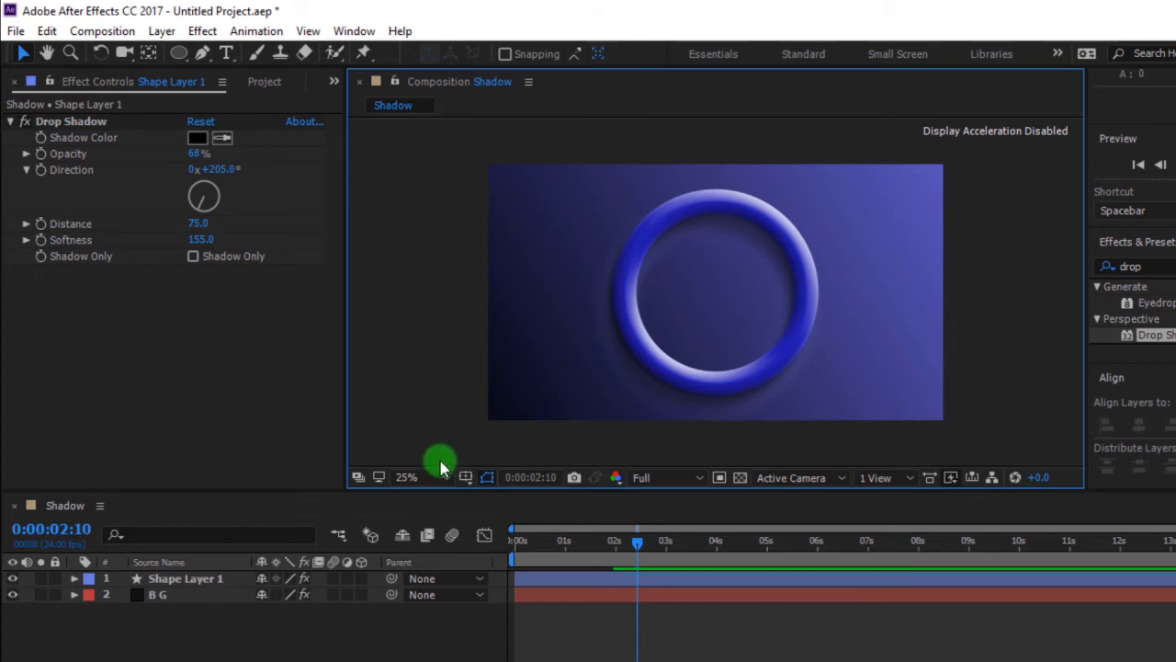
mouse_move(341, 610)
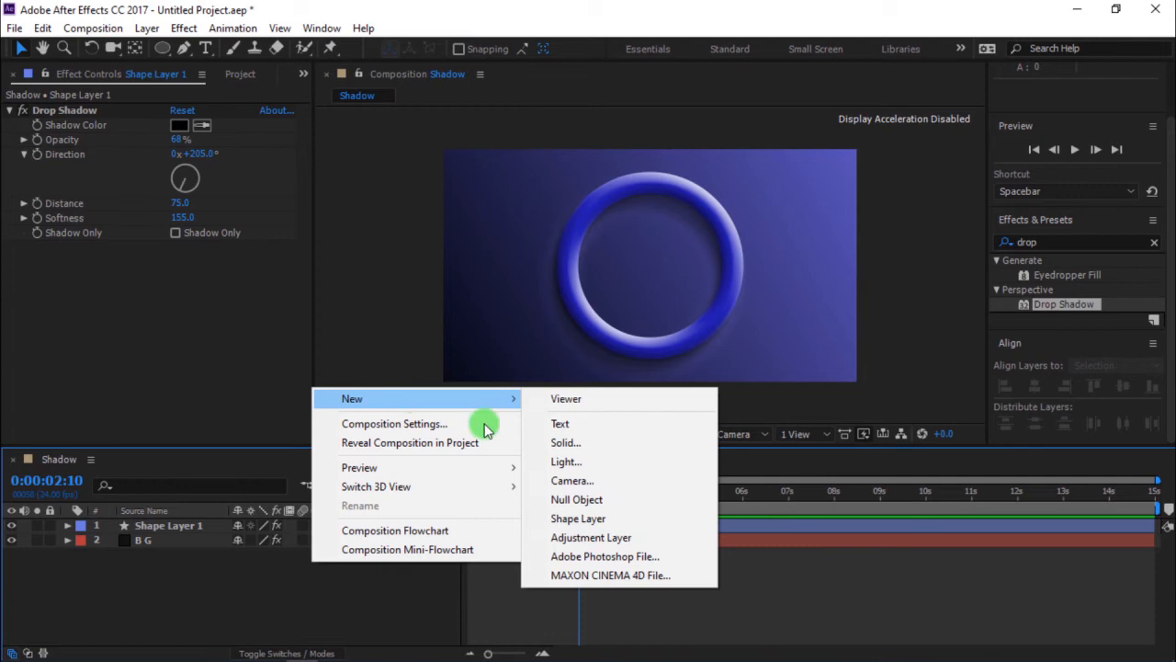
Step: Add an adjustment layer with Noise and a Curves adjustment bent down to slightly darken the image
left_click(592, 537)
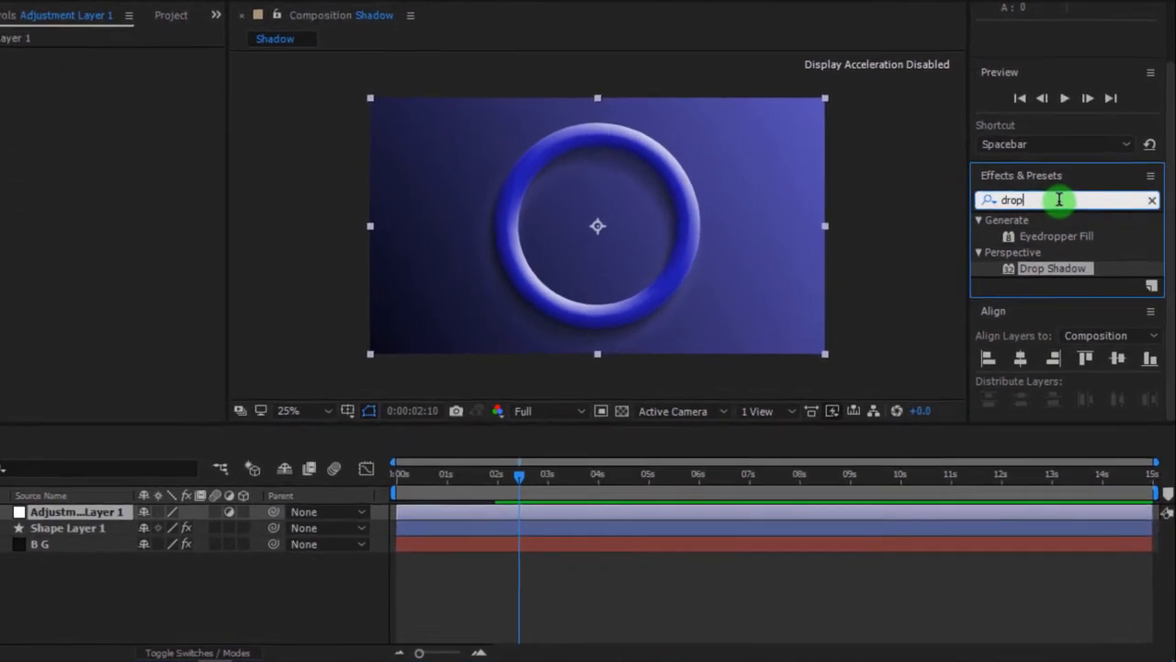
left_click(1151, 198)
type("Noise")
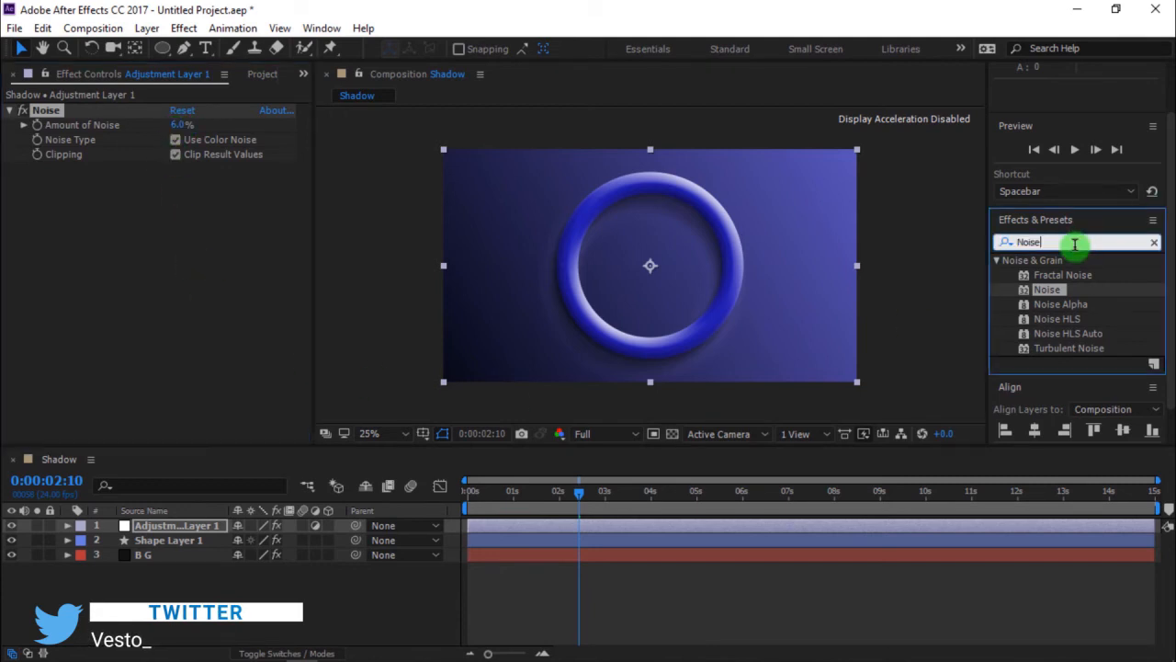
type("Cur")
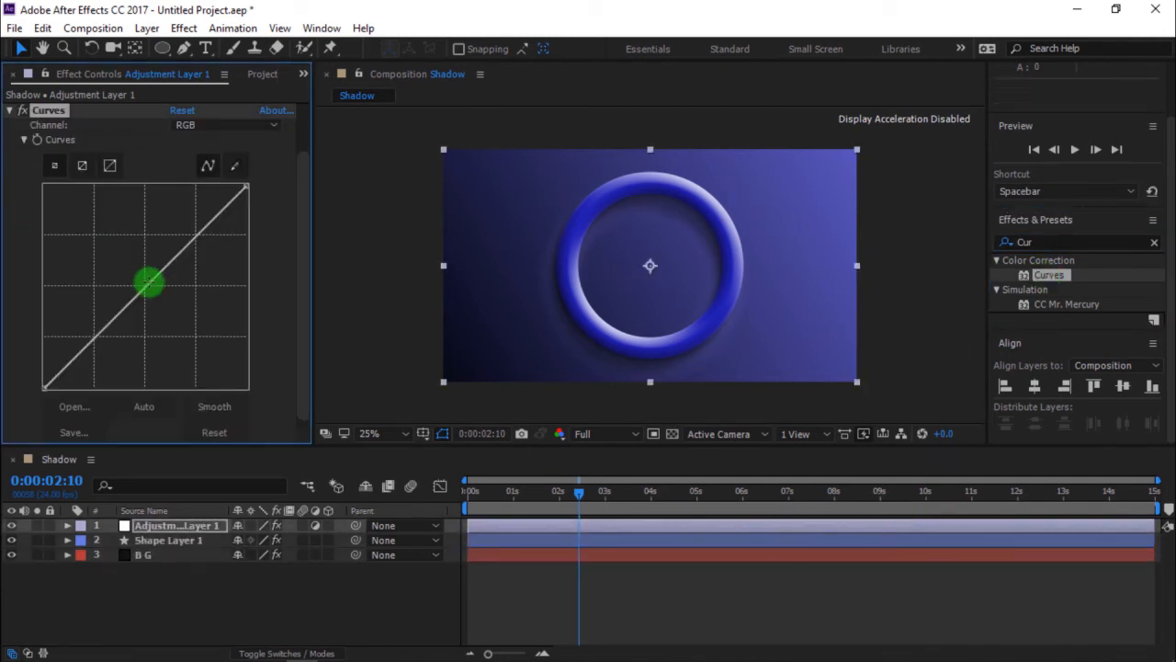
left_click_drag(151, 283, 158, 291)
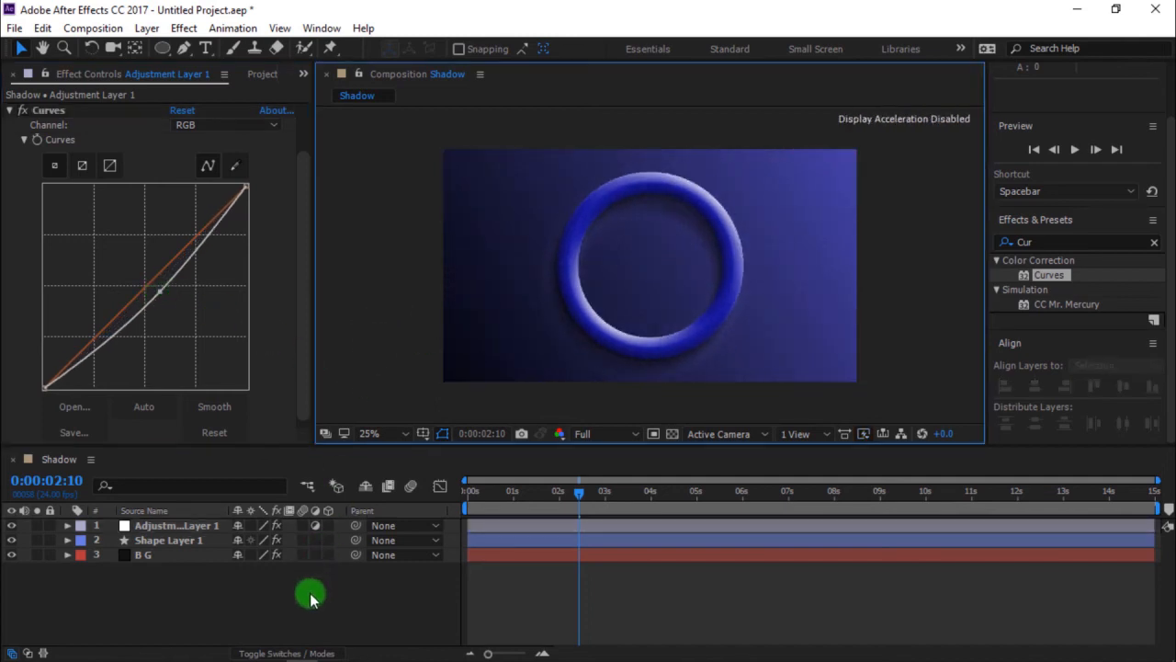
left_click(143, 555)
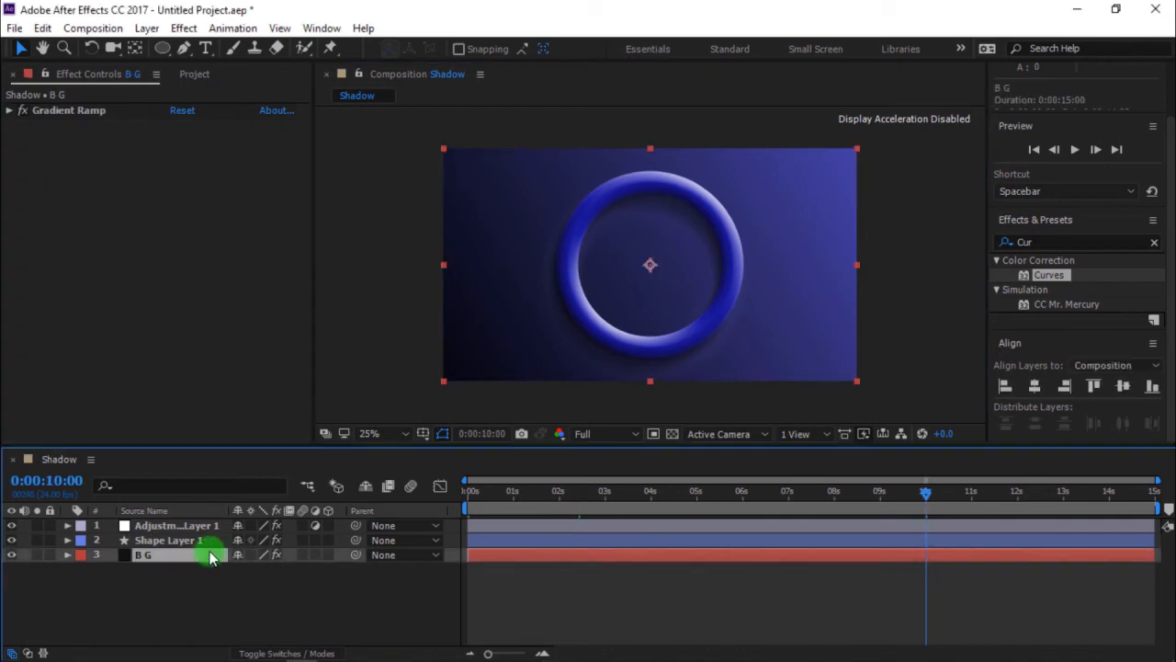
Step: Keyframe the BG Ramp start point sweeping across the frame from 0s to 10s with Easy Ease
left_click(7, 111)
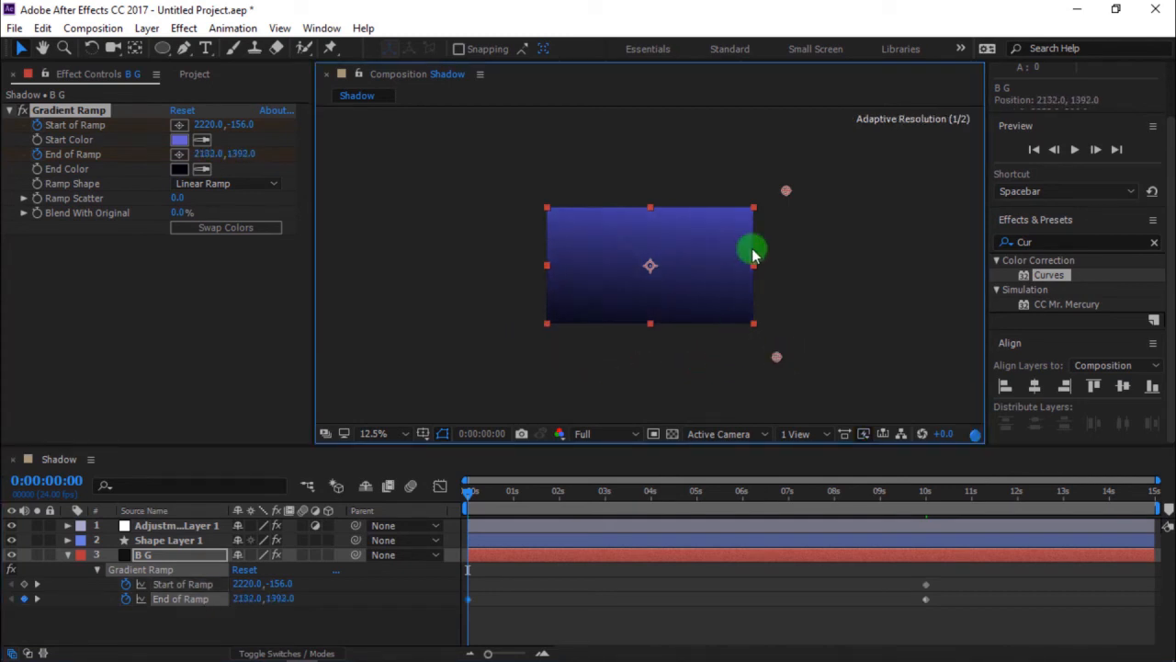
left_click_drag(754, 249, 561, 218)
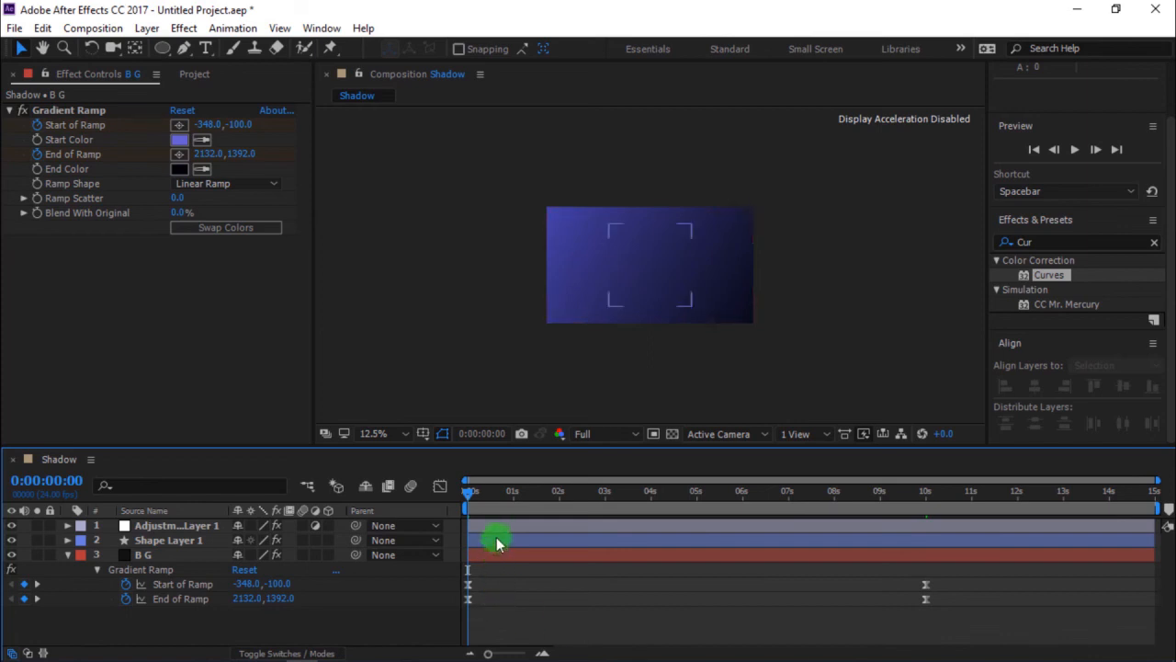
Step: Set the ring's Drop Shadow Direction to 96° and the Bevel and Emboss light angle to 50°
left_click(167, 541)
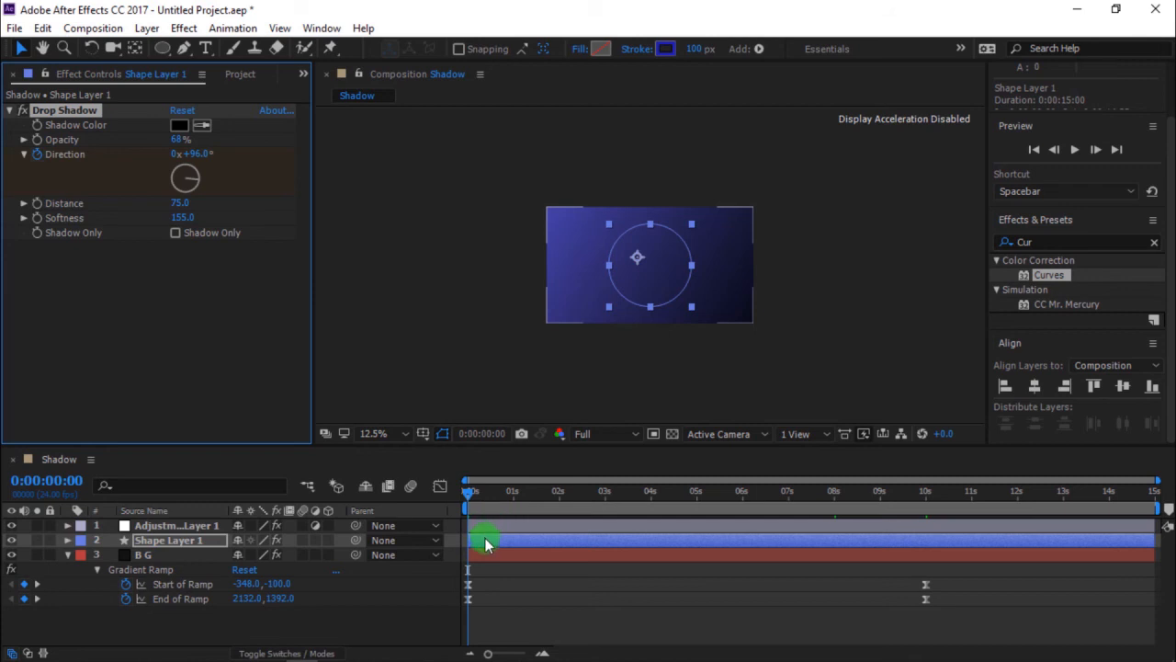
left_click(66, 526)
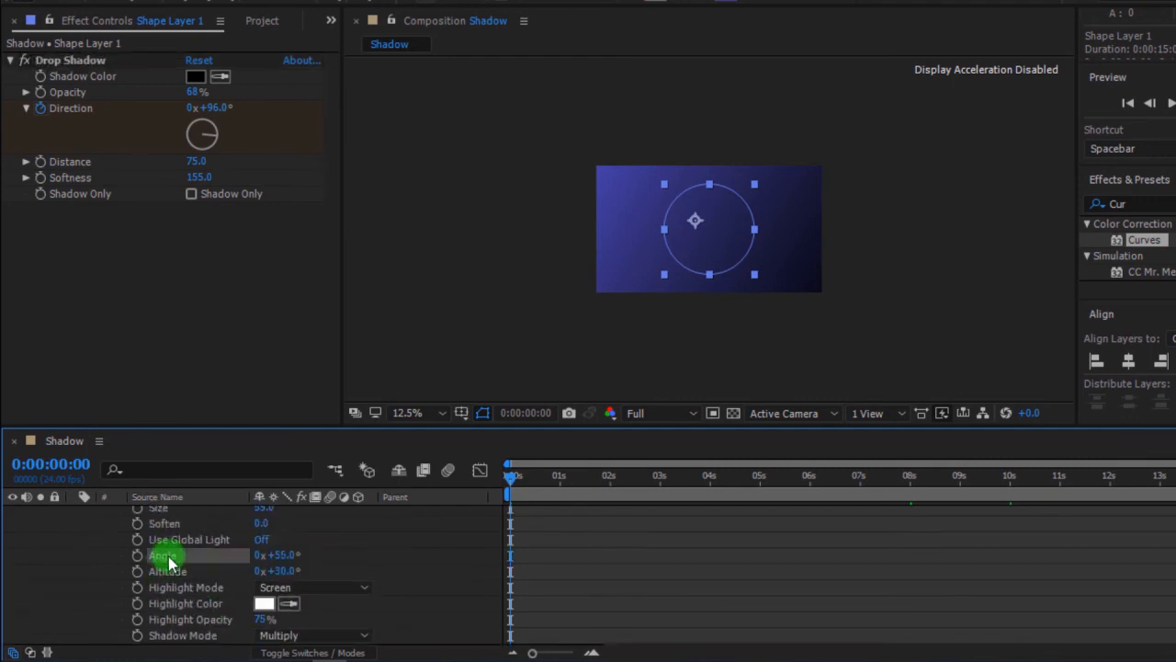
mouse_move(911, 481)
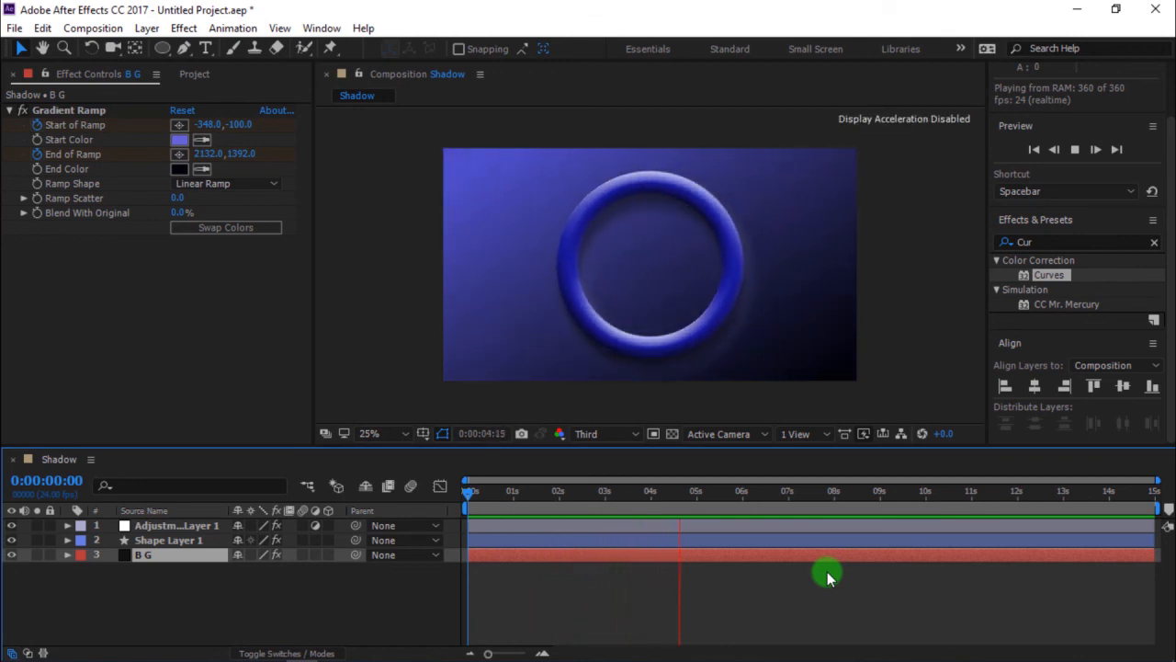
Step: Play the RAM preview of the finished ring over the animated gradient background
left_click(770, 493)
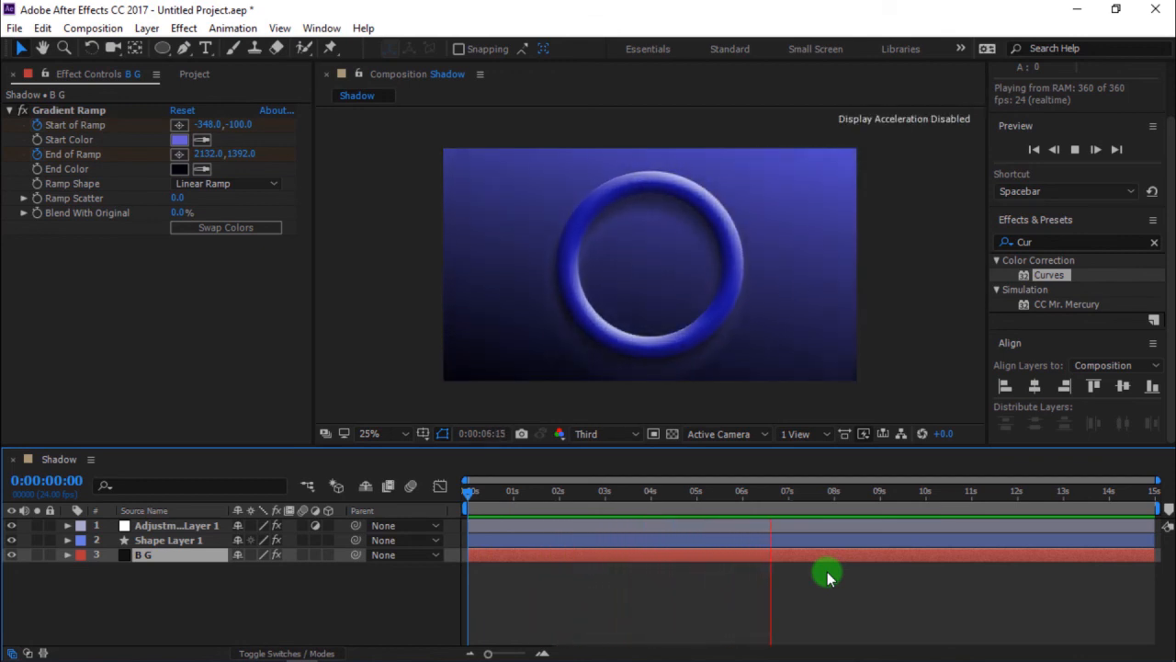